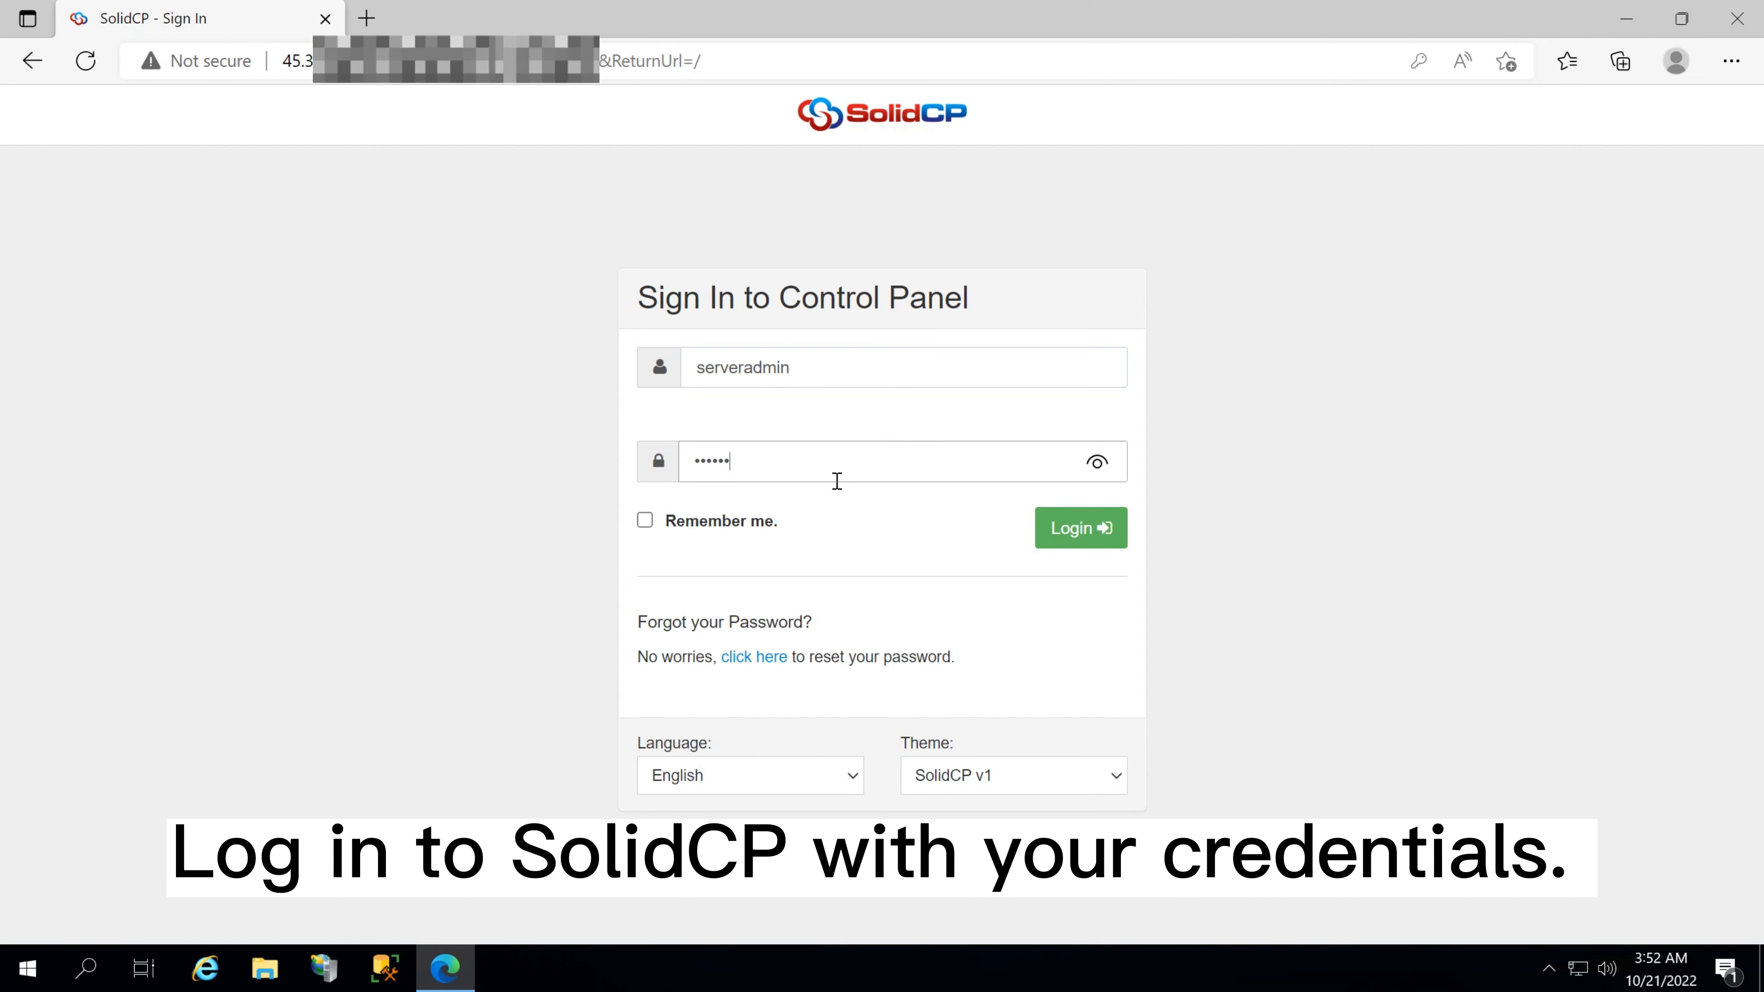
- Submit the administrator credentials to reach the SolidCP account home
{"action": "left_click", "coordinate": [1078, 527]}
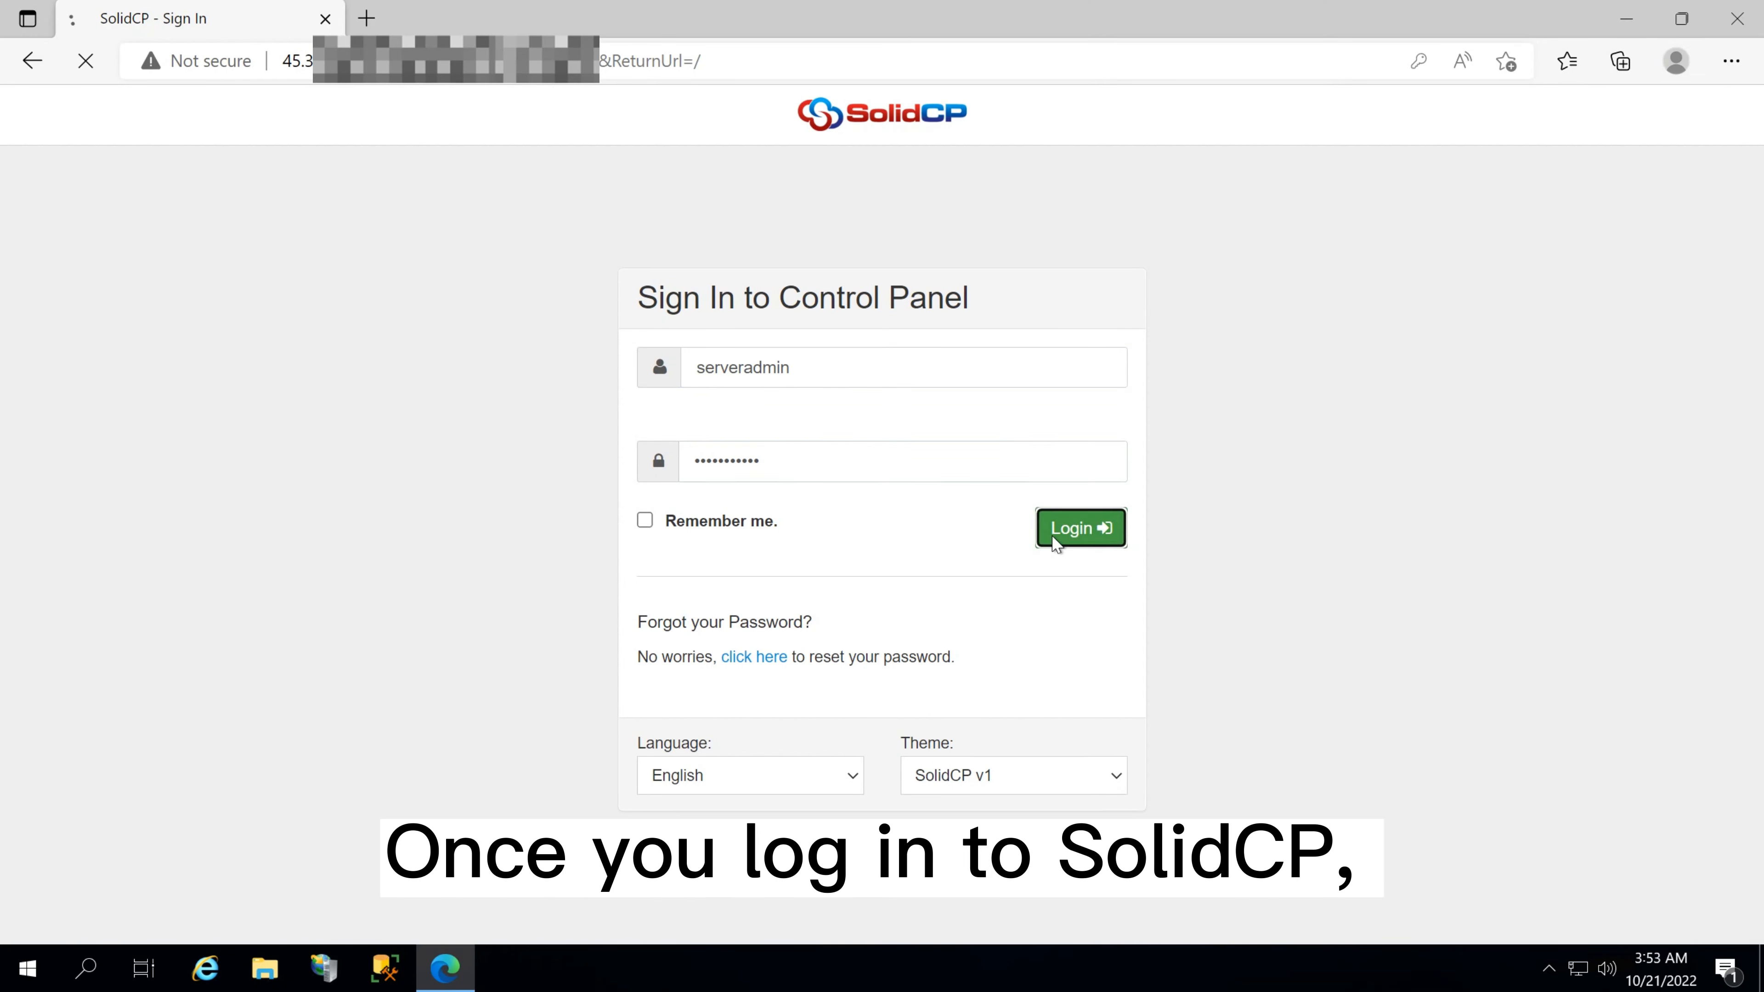
{"action": "left_click", "coordinate": [1076, 527]}
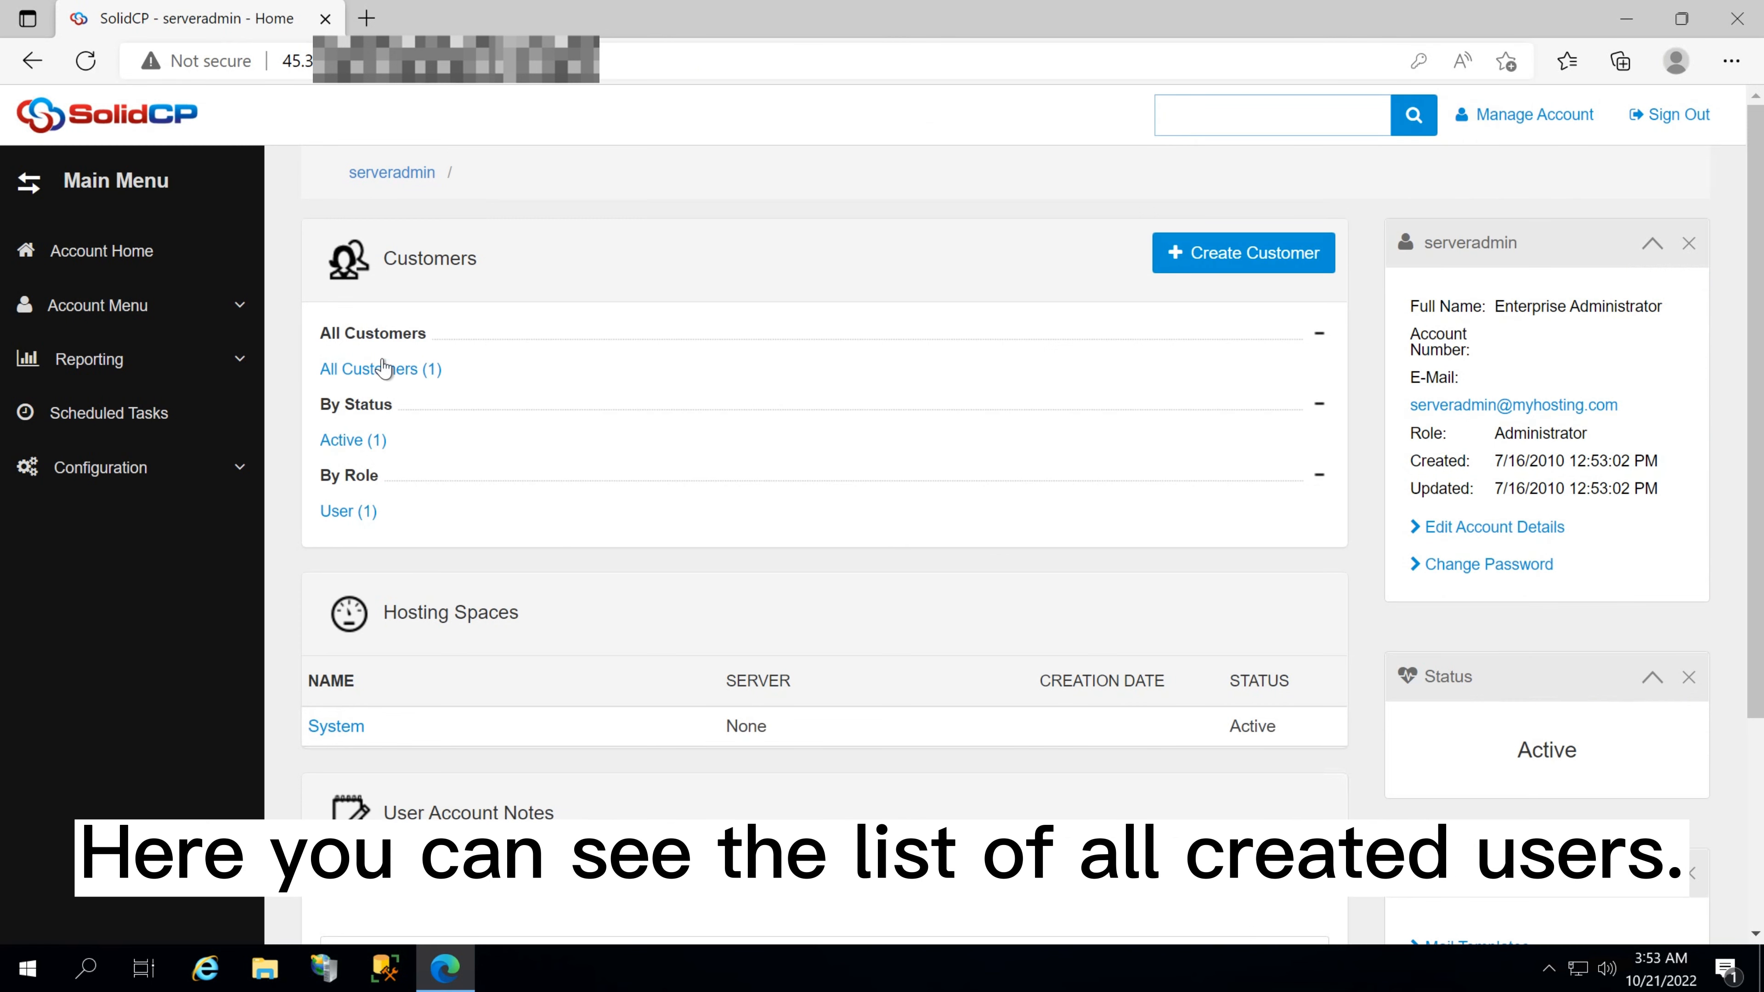
- Show the Customer User Accounts list via All Customers
{"action": "left_click", "coordinate": [369, 369]}
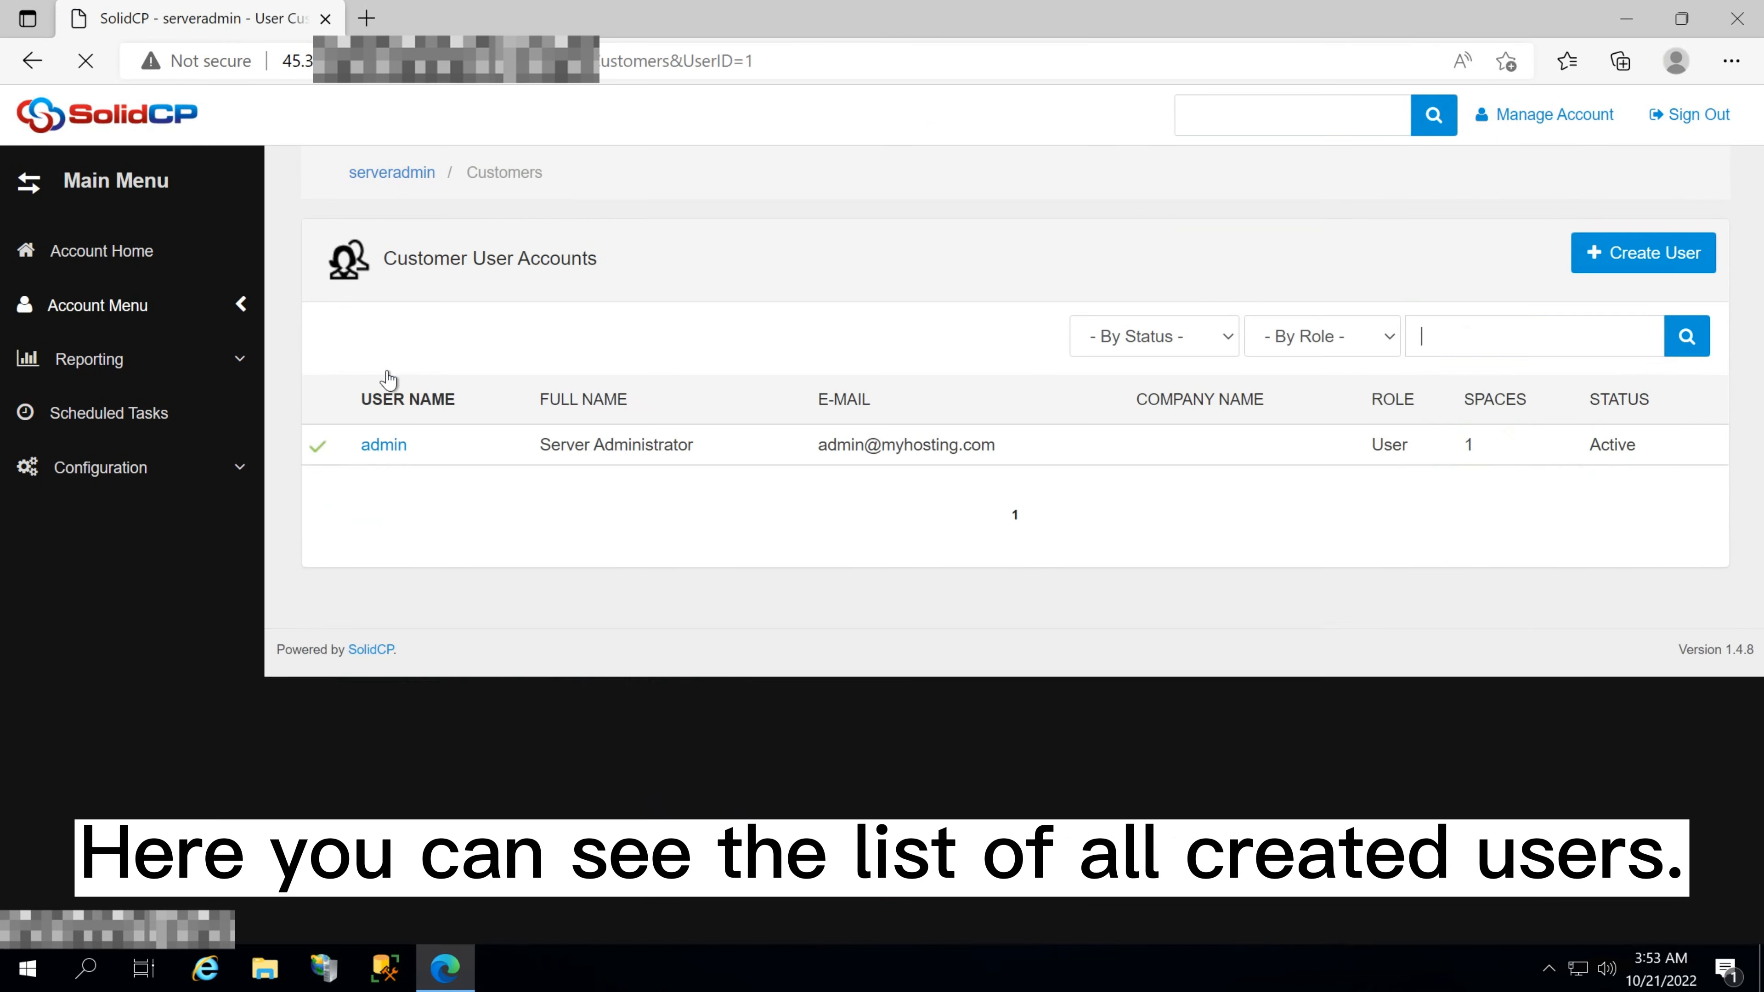
{"action": "left_click", "coordinate": [97, 305]}
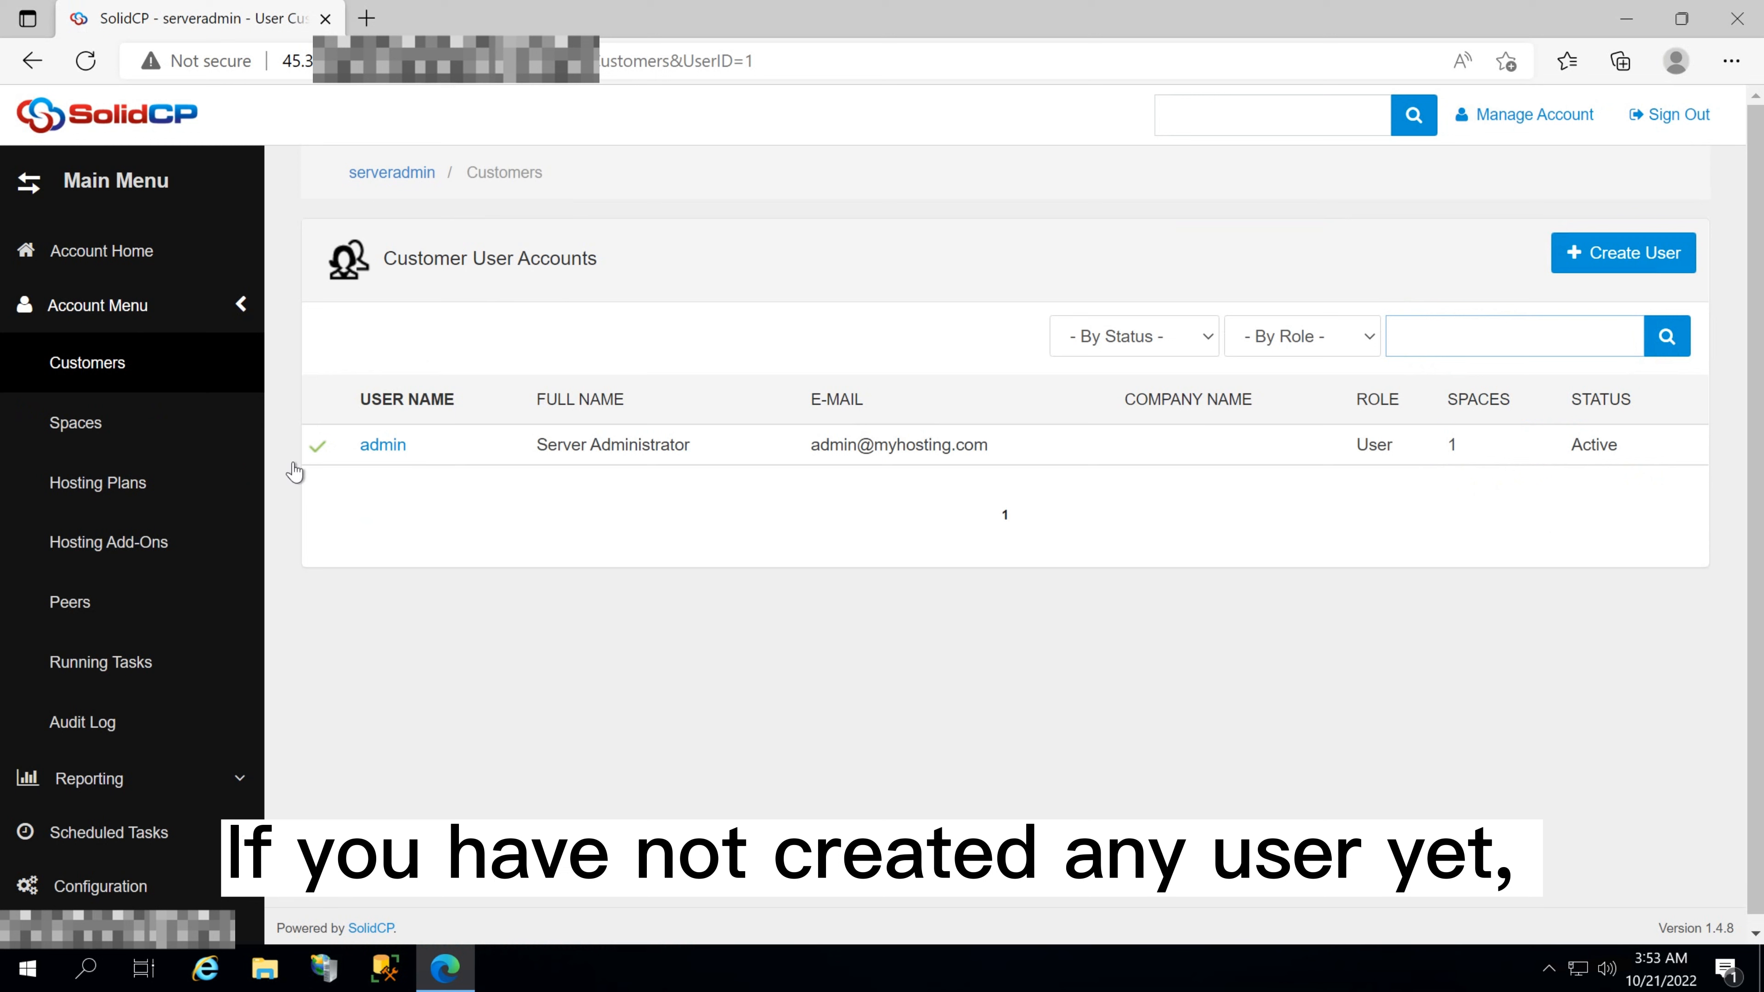
{"action": "left_click", "coordinate": [382, 445]}
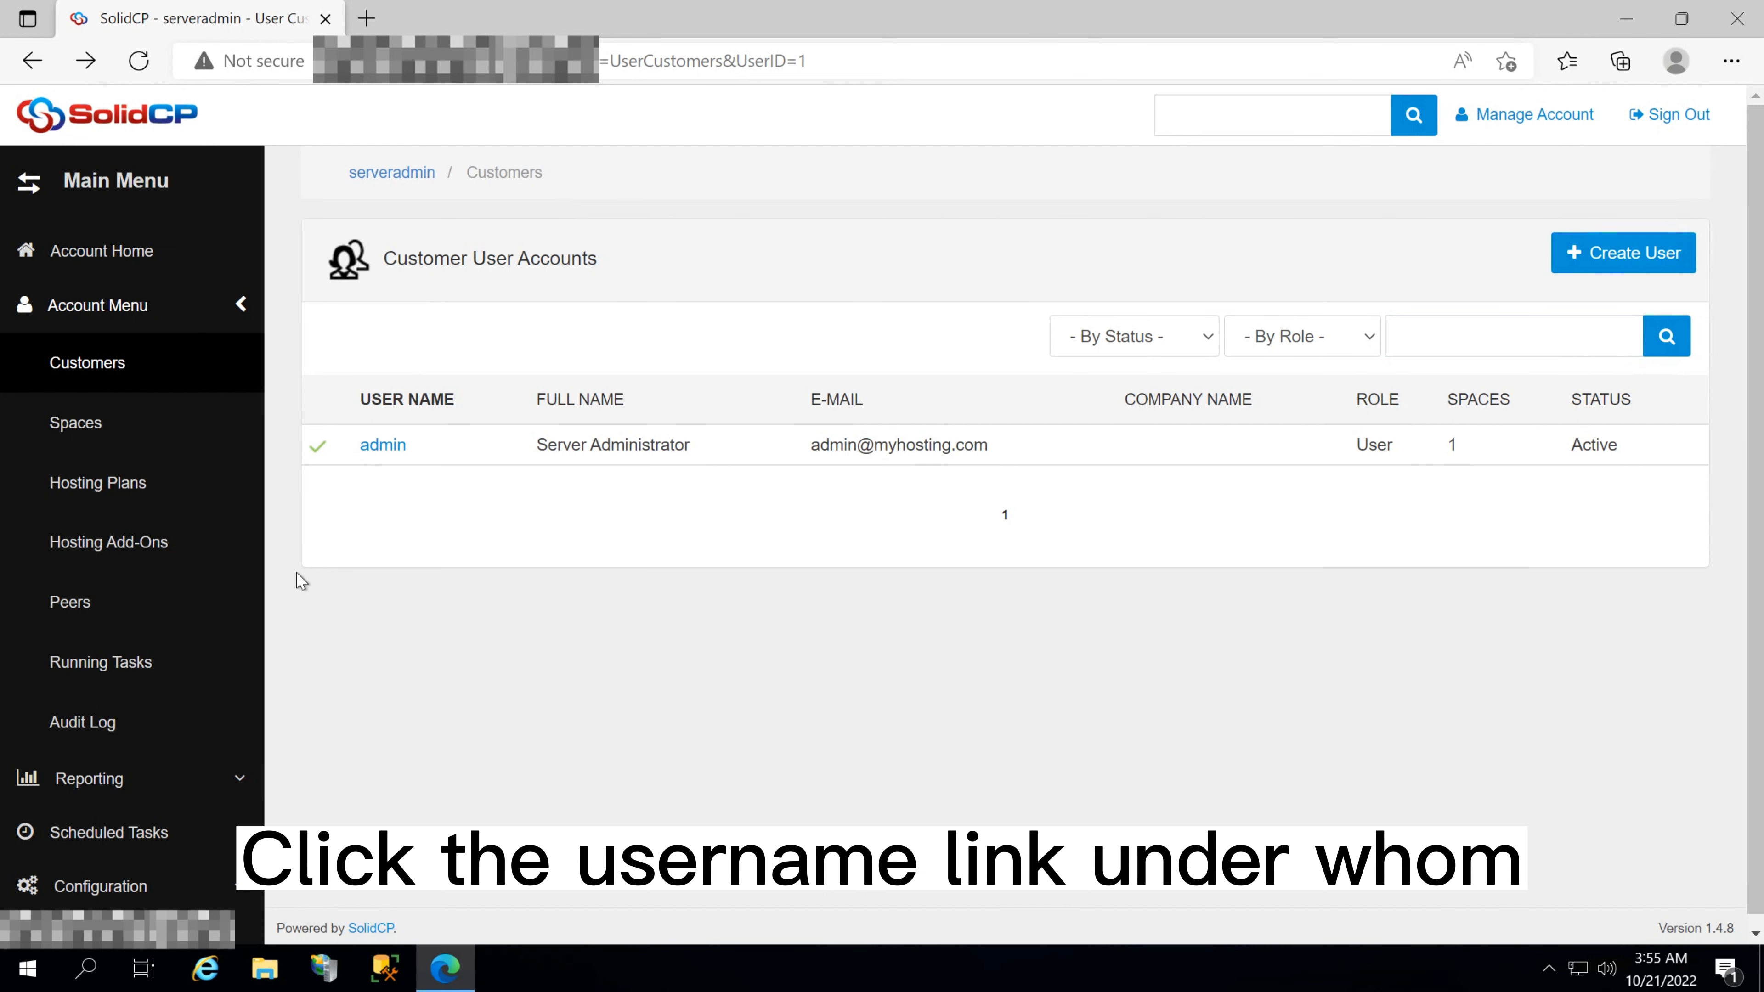
{"action": "mouse_move", "coordinate": [472, 472]}
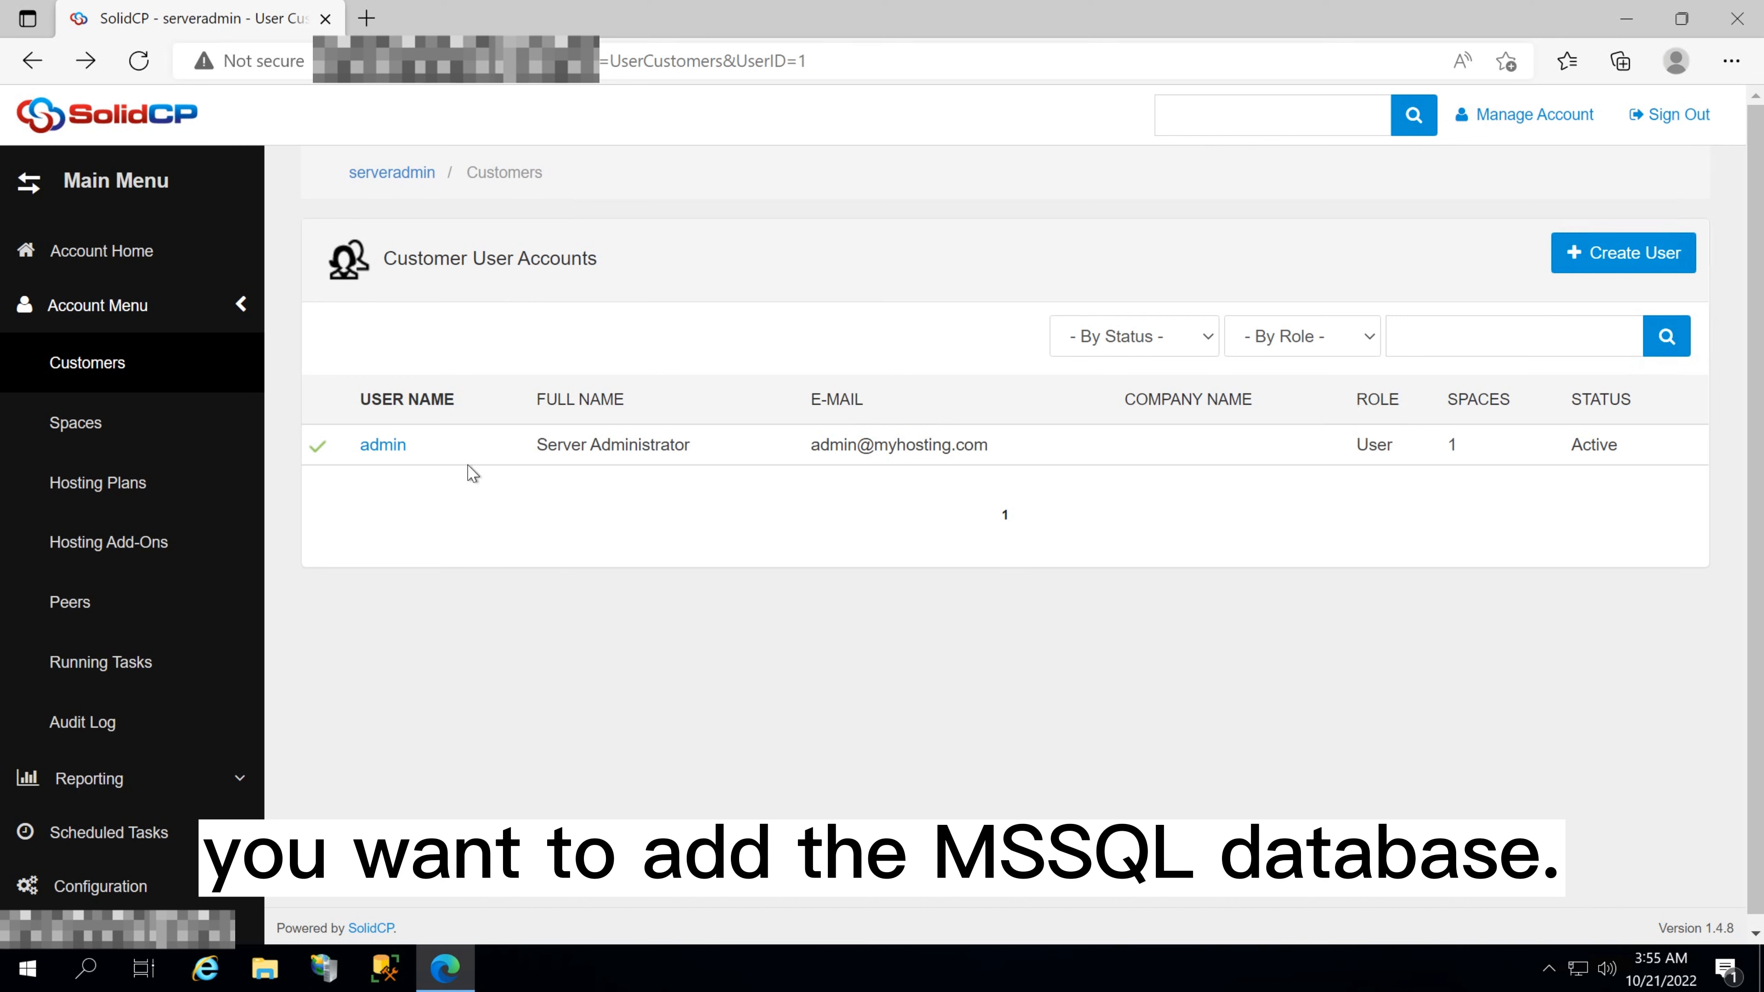
{"action": "mouse_move", "coordinate": [383, 445]}
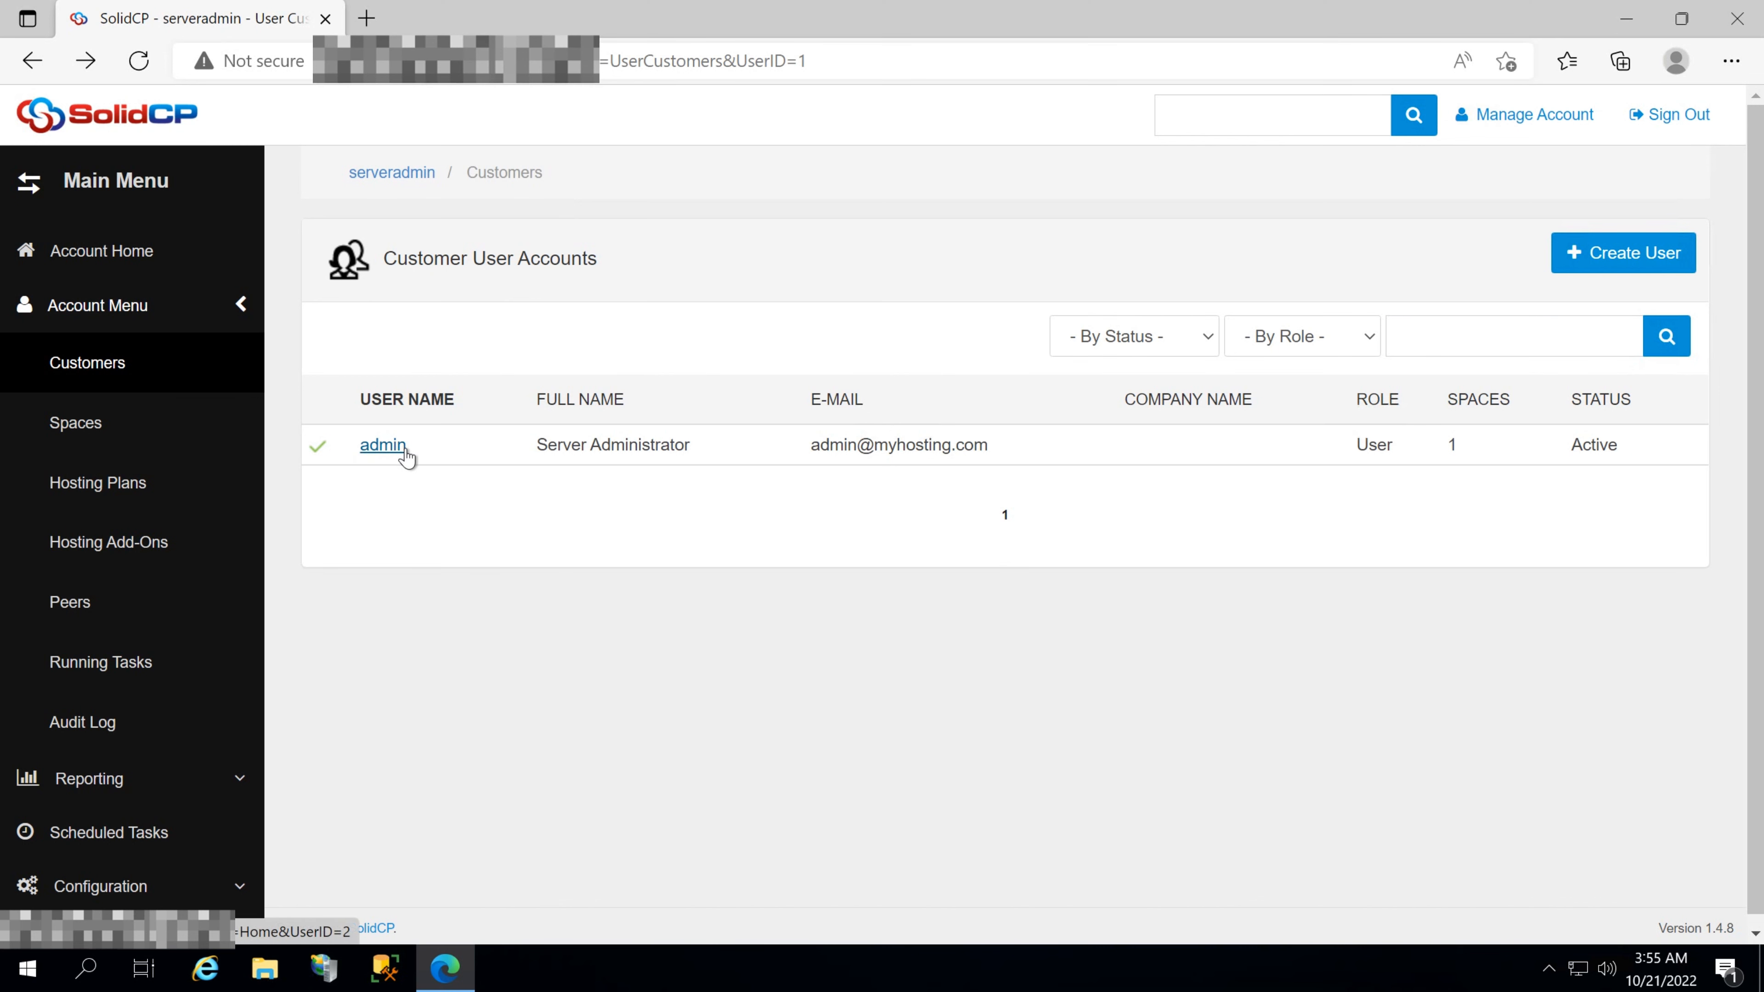
- Go to the customer's My Server space and its SQL Server 2019 databases page
{"action": "left_click", "coordinate": [380, 444]}
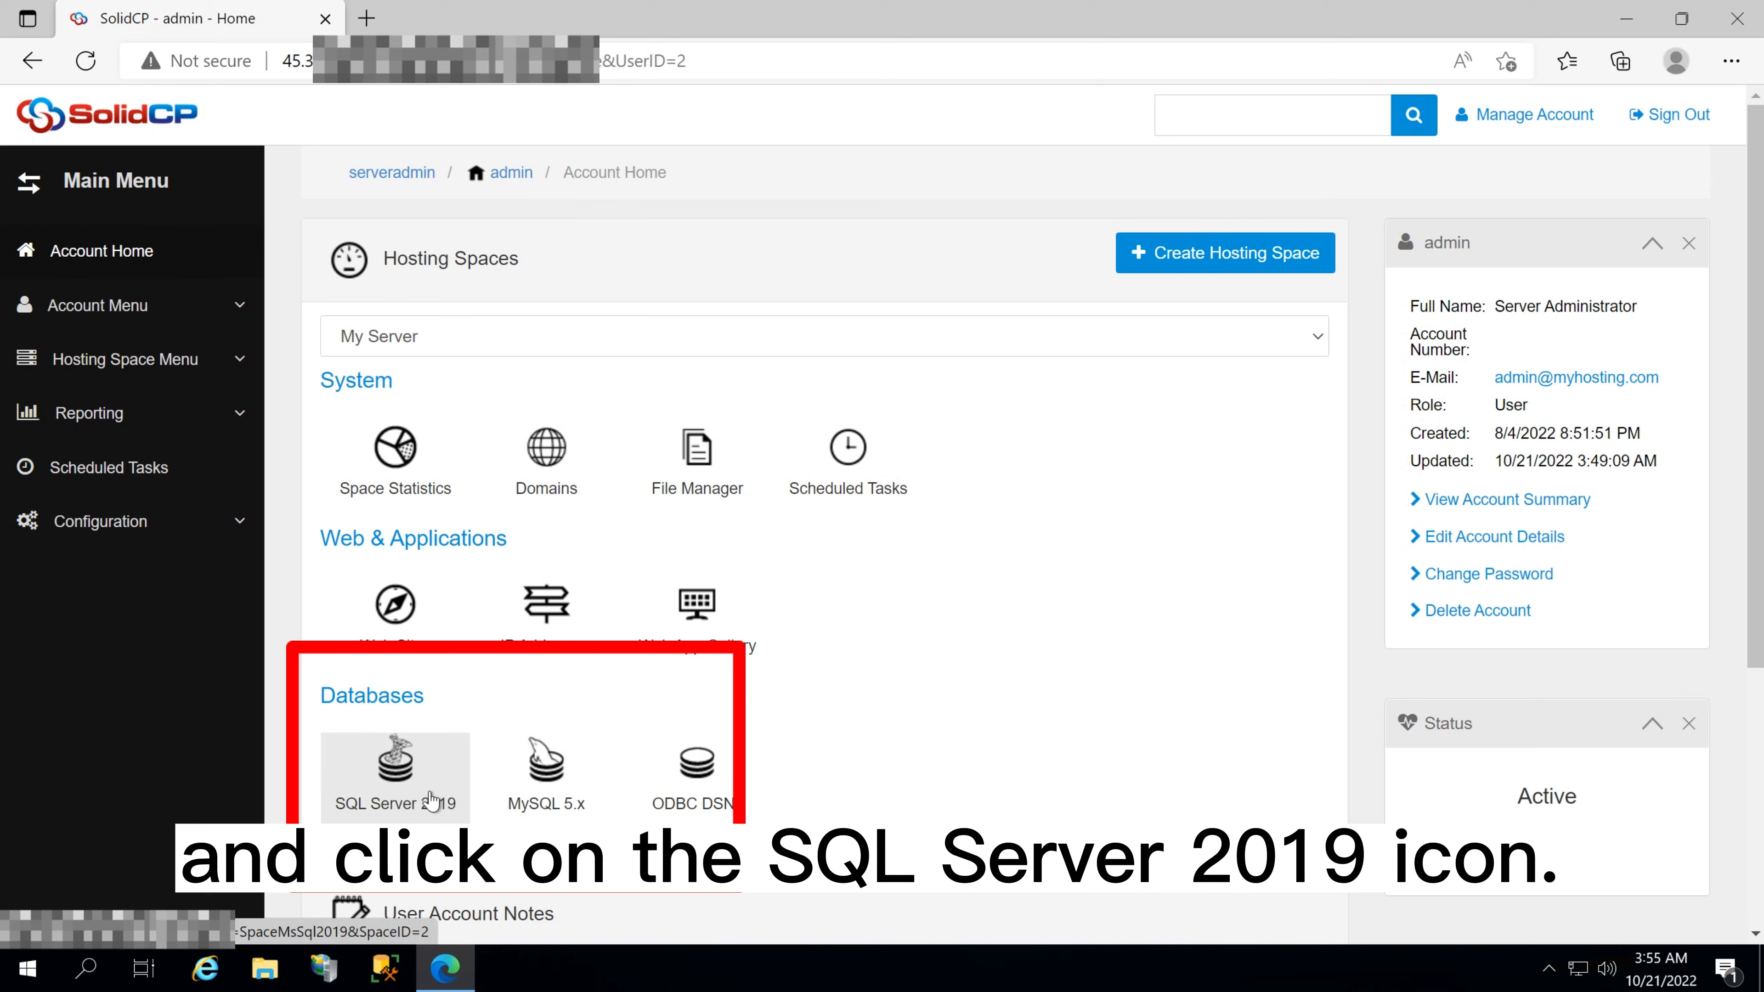
{"action": "left_click", "coordinate": [395, 766]}
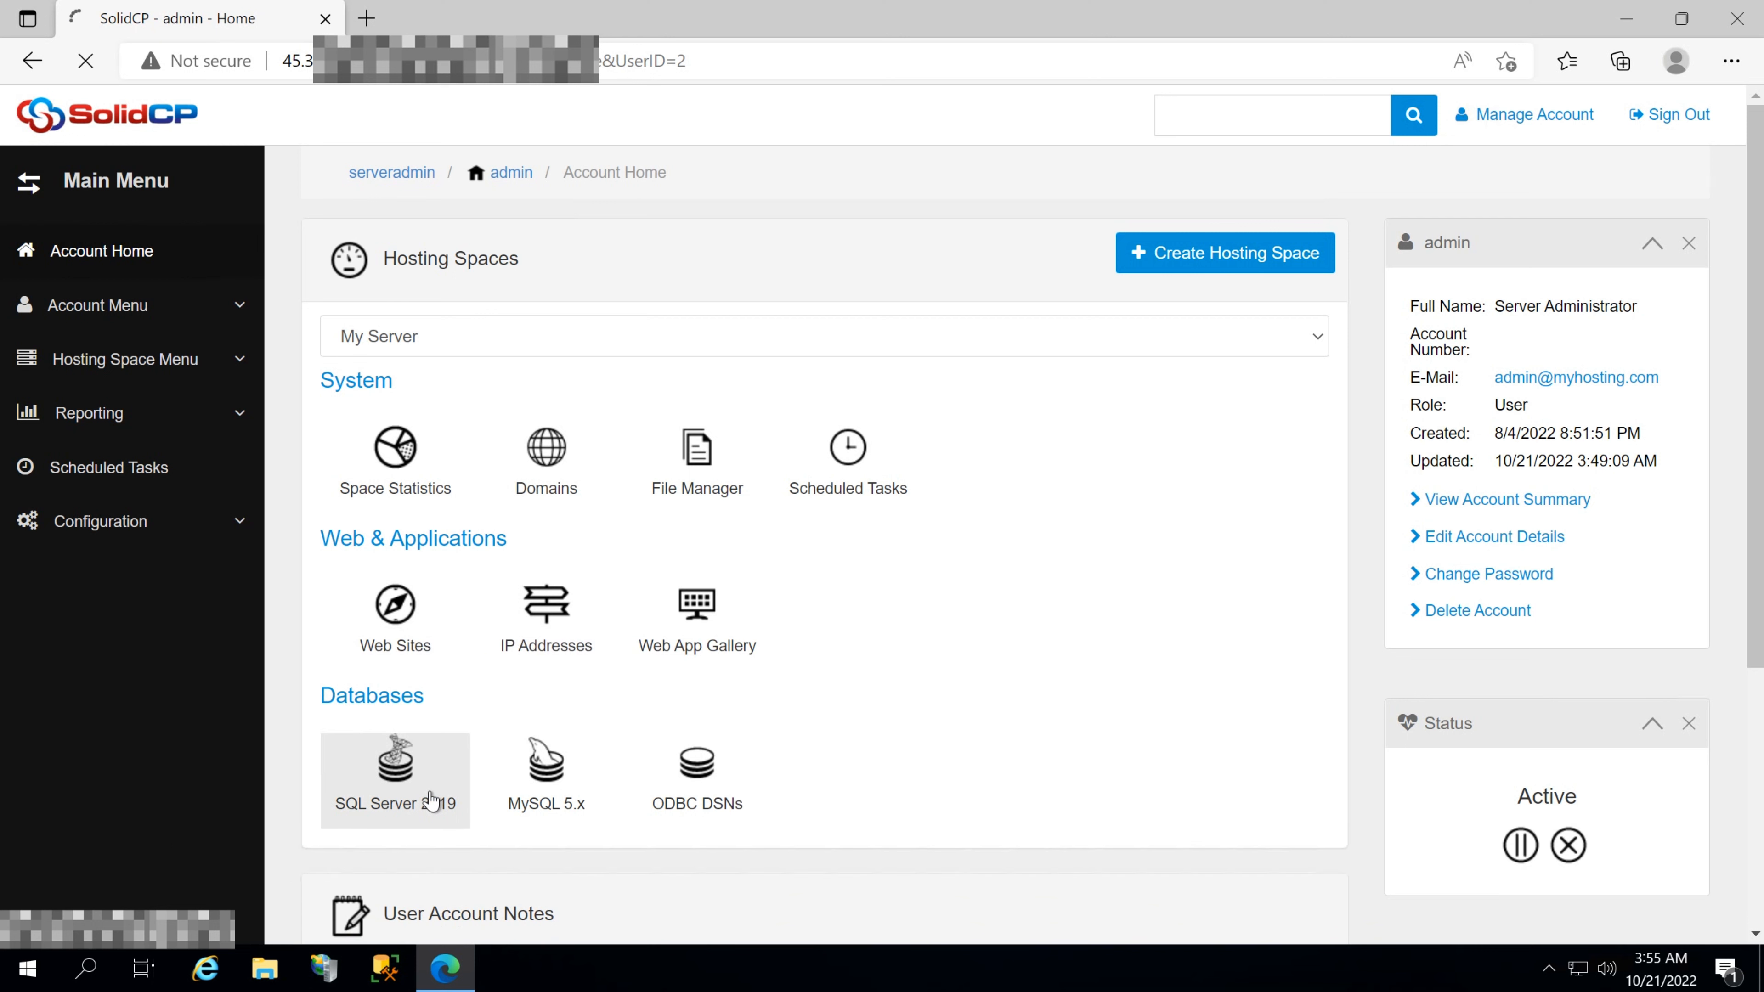
{"action": "left_click", "coordinate": [395, 781]}
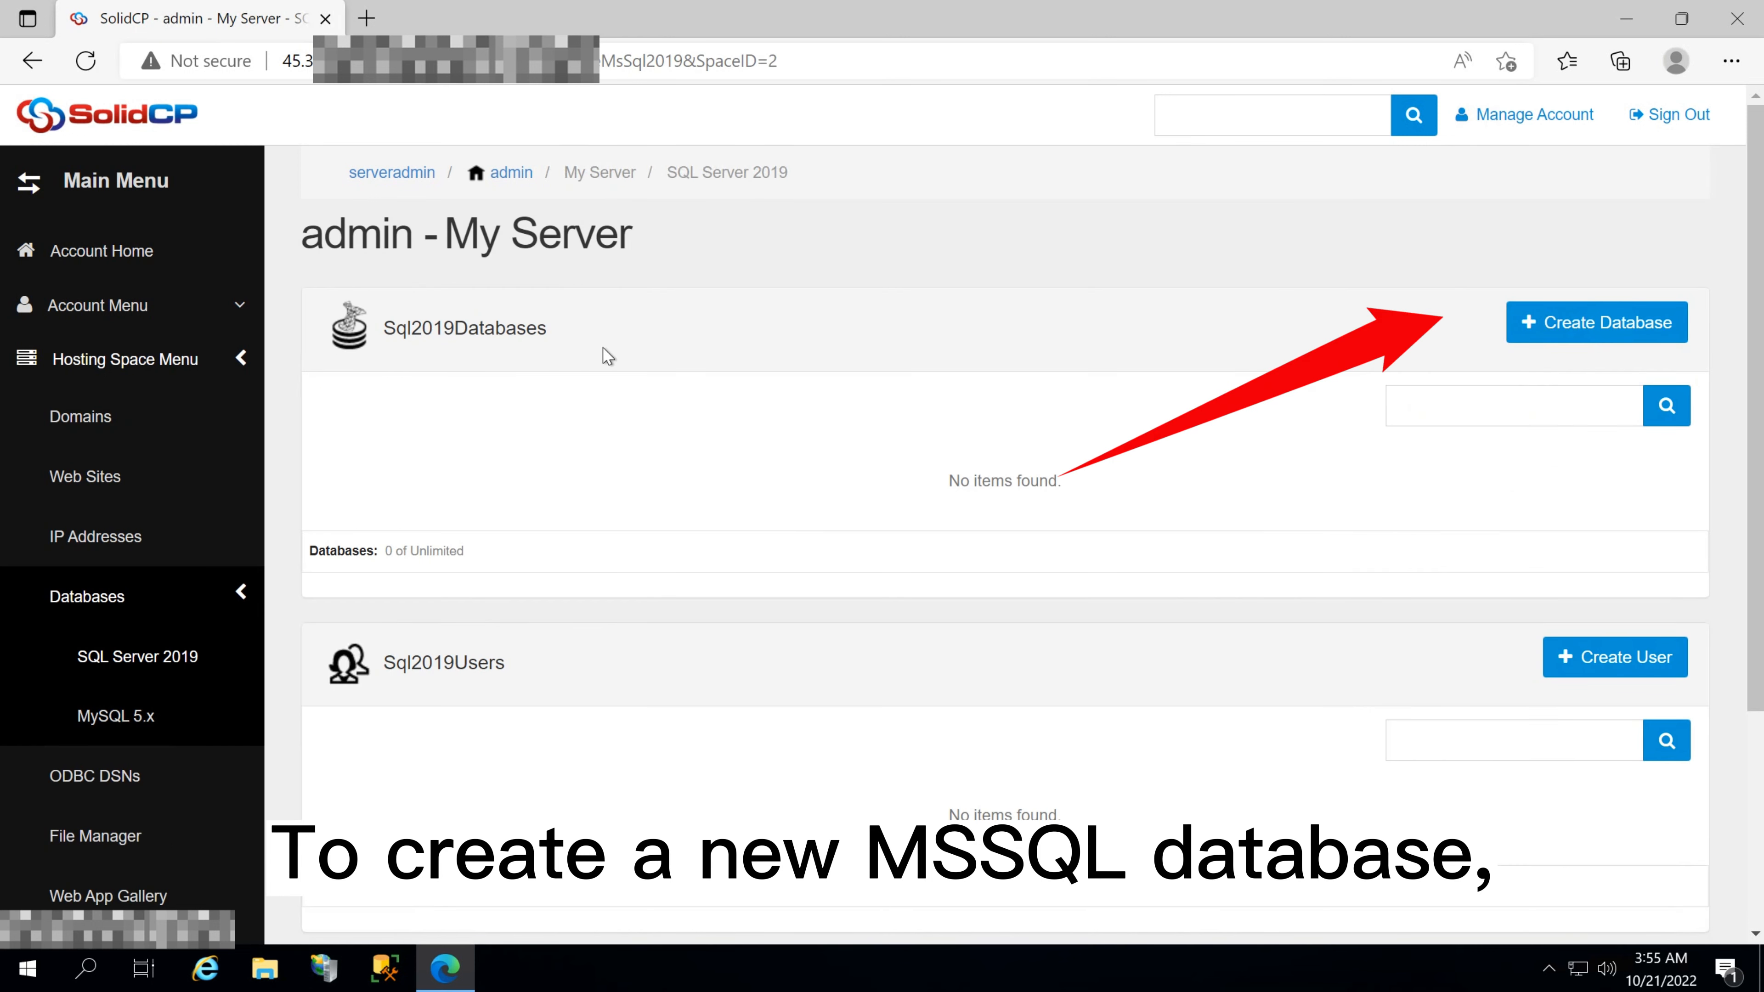
{"action": "left_click", "coordinate": [1595, 323]}
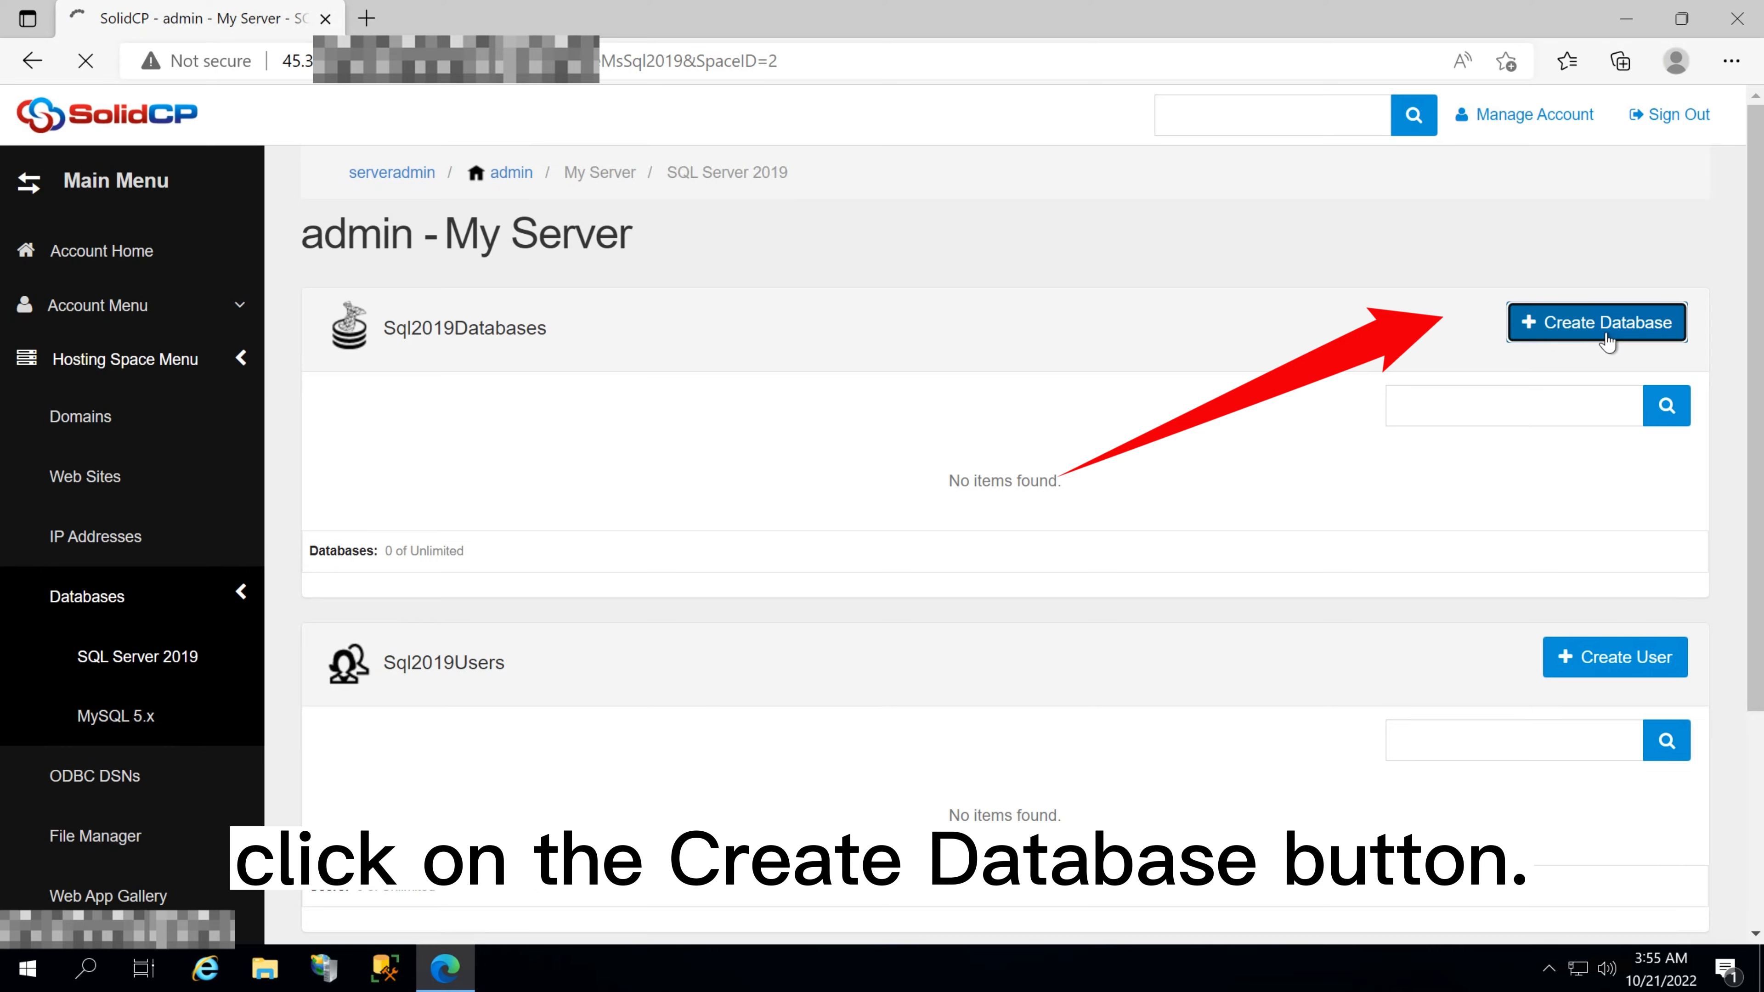
- Add a SQL Server 2019 database named test01 and save it
{"action": "left_click", "coordinate": [1595, 323]}
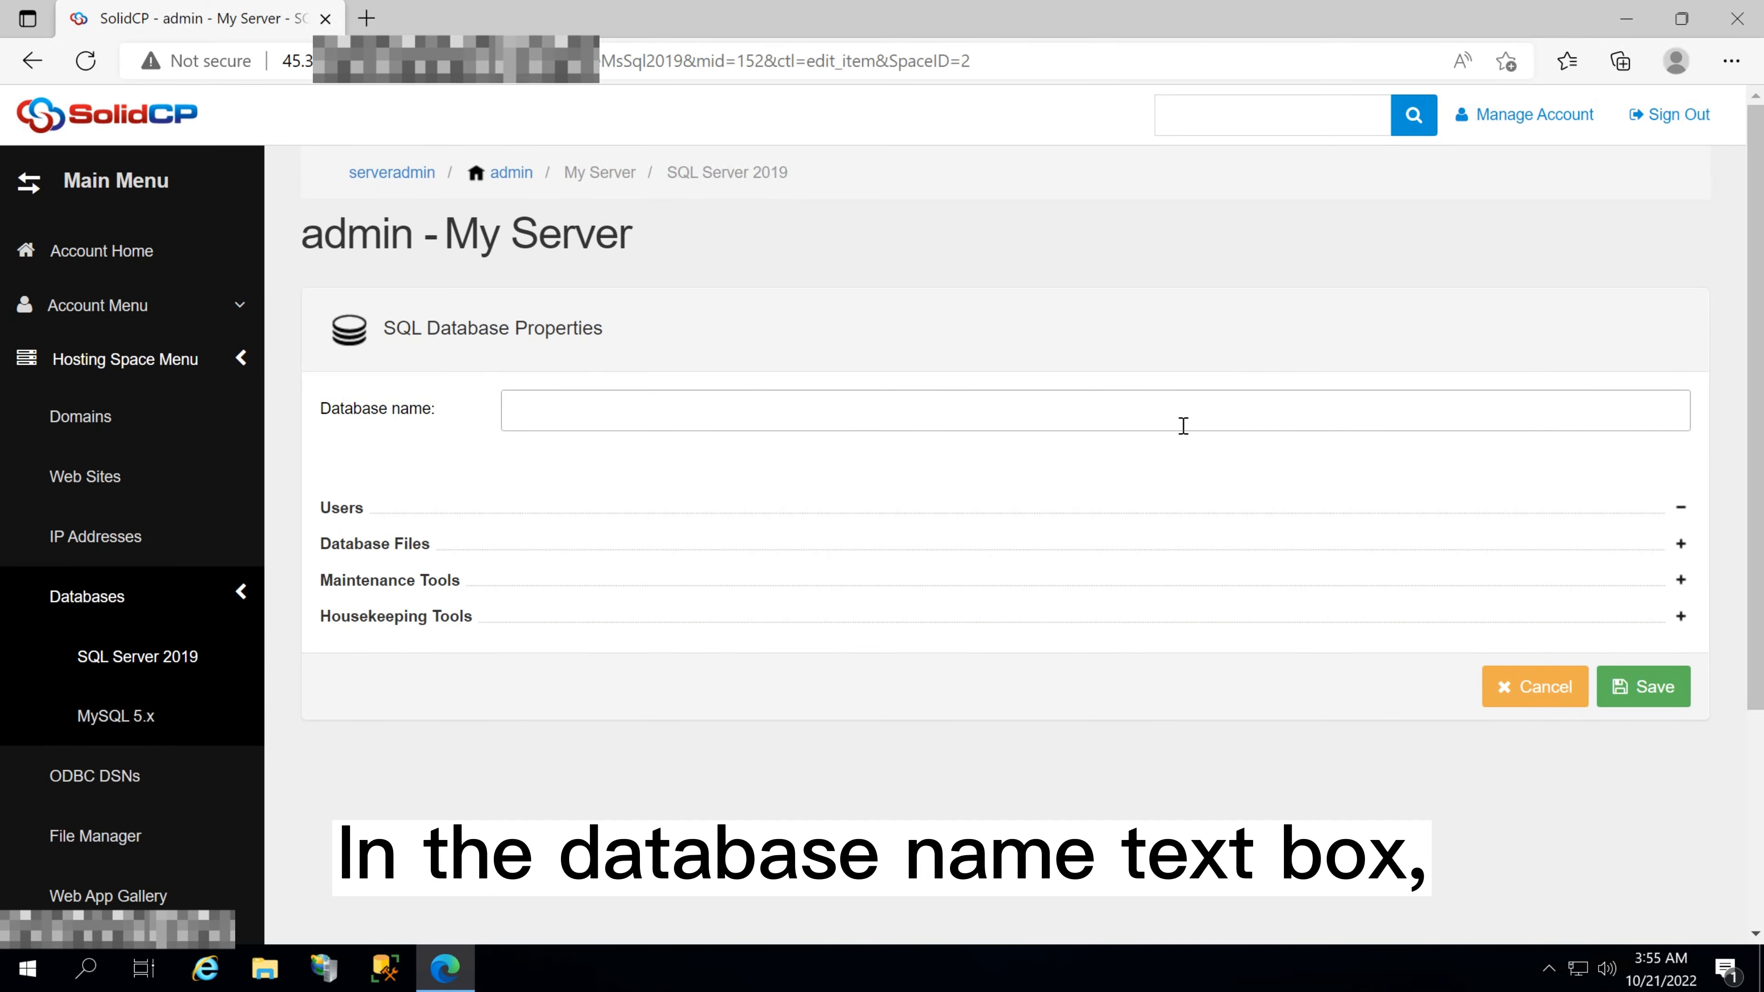
{"action": "type", "text": "test01"}
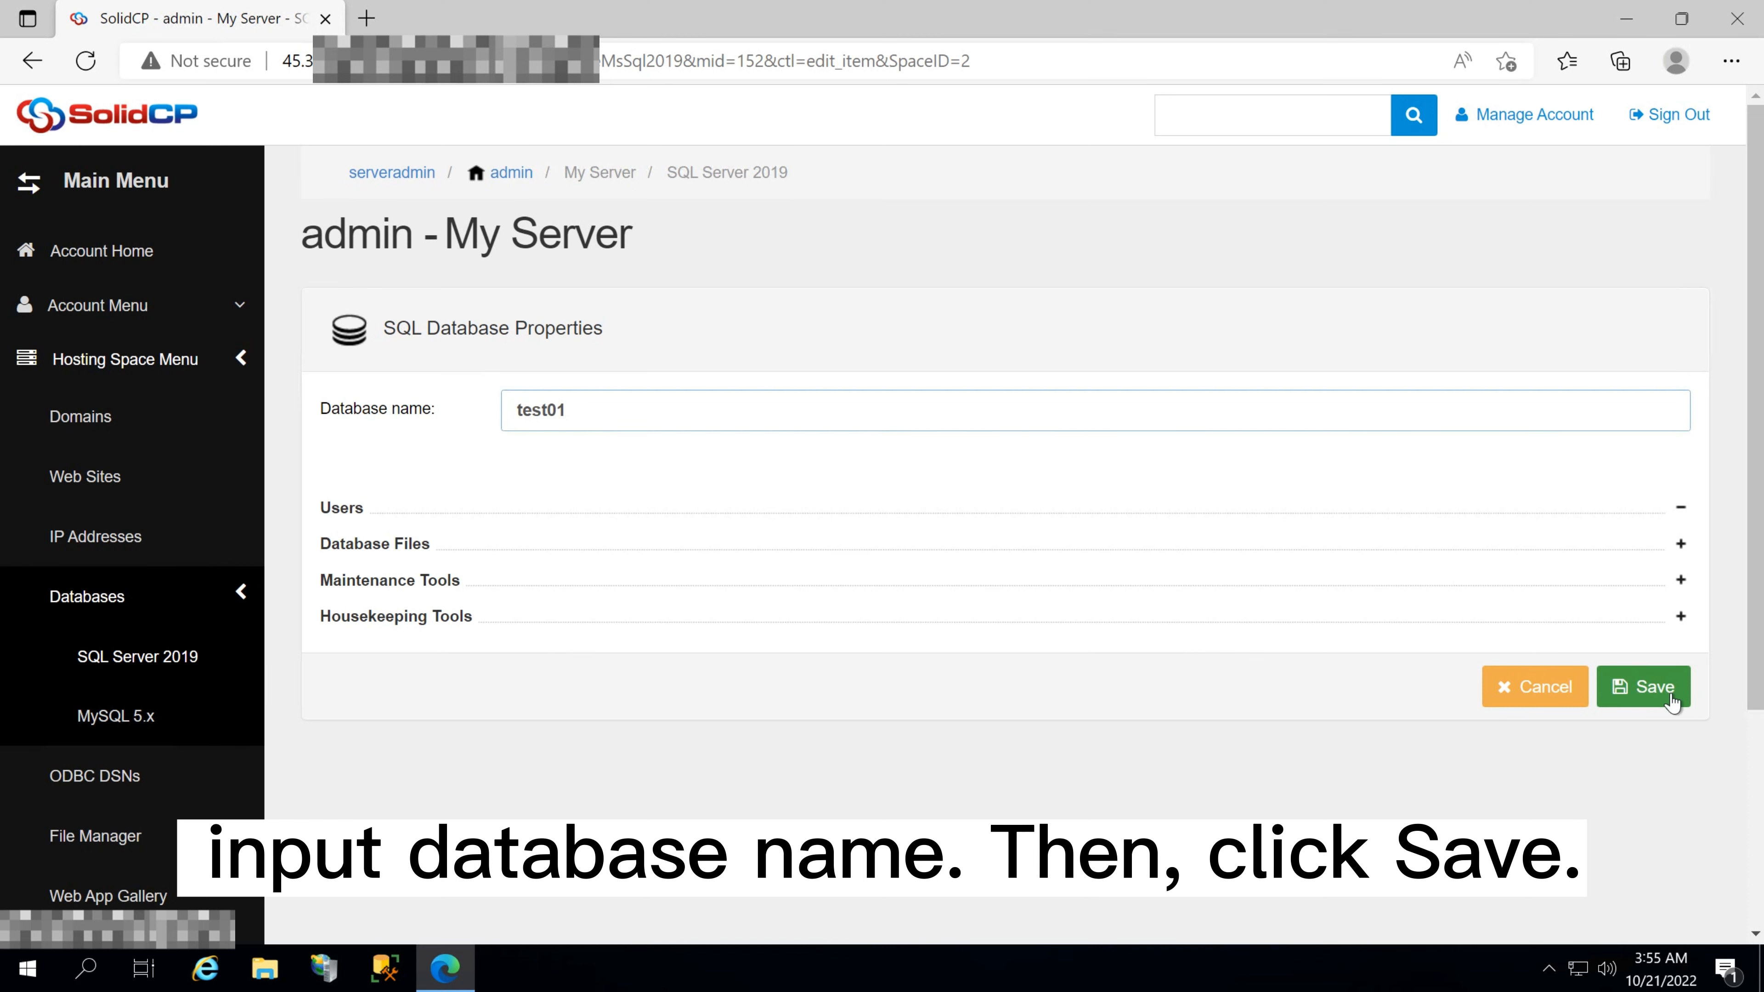
{"action": "left_click", "coordinate": [1642, 686]}
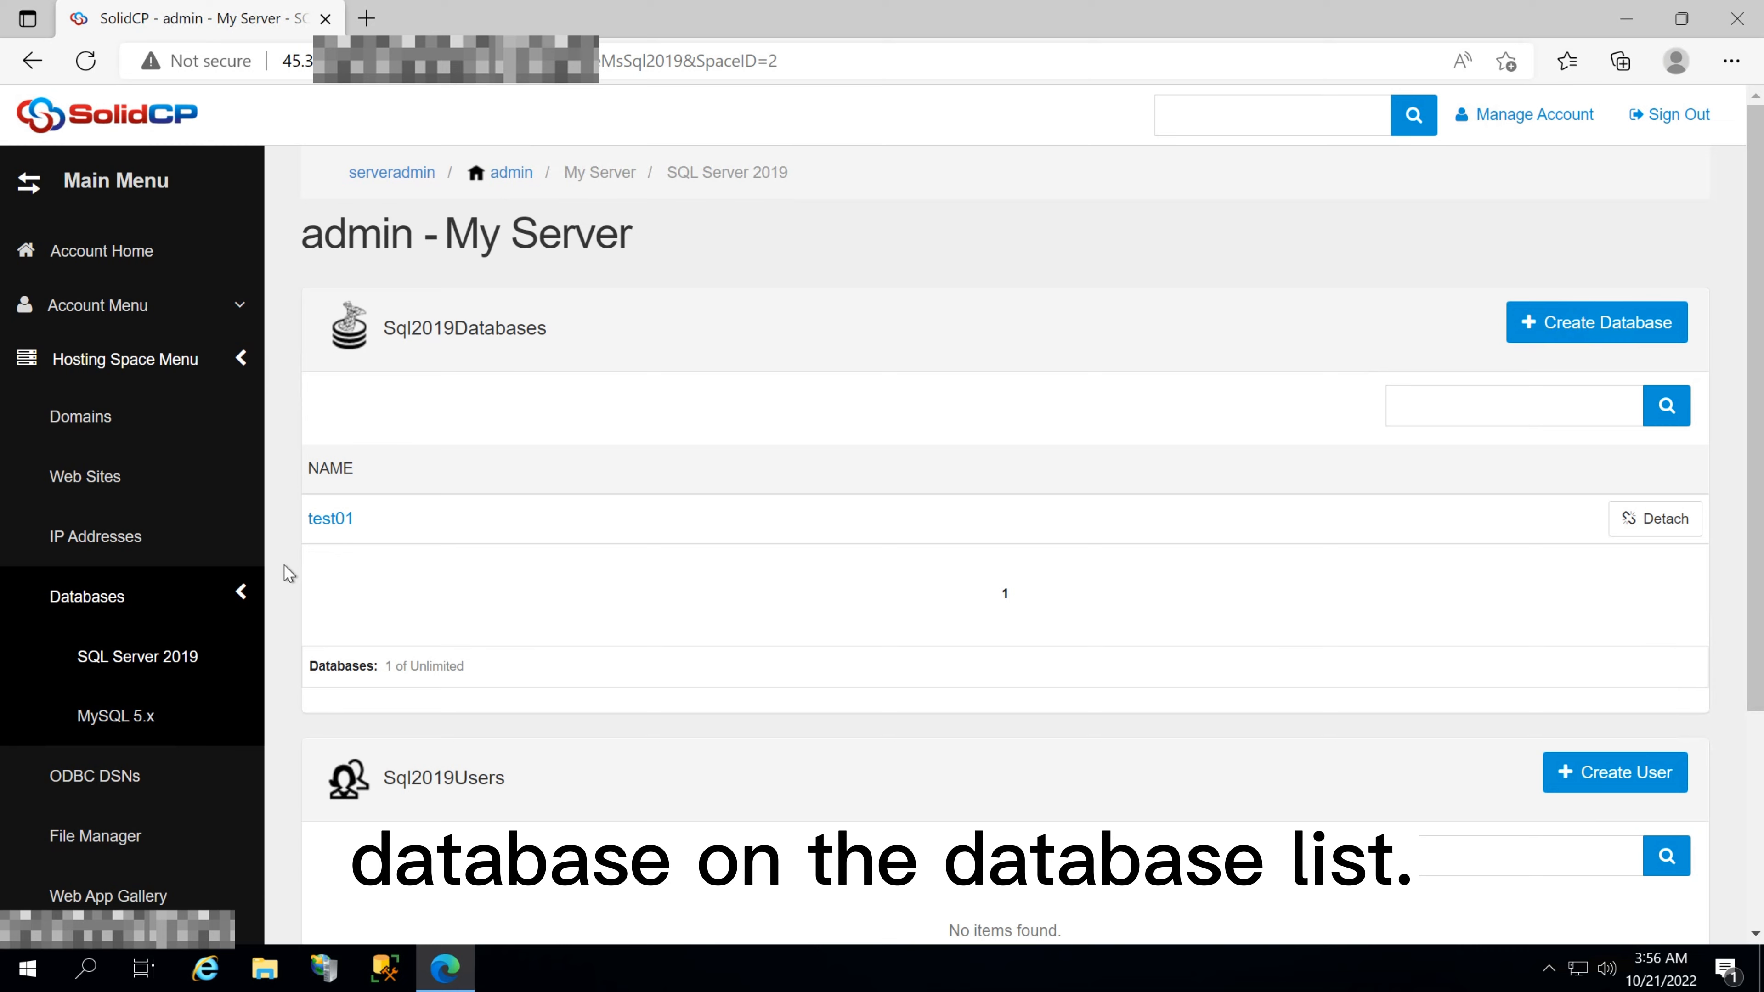
{"action": "scroll", "scroll_direction": "down", "scroll_amount": 3}
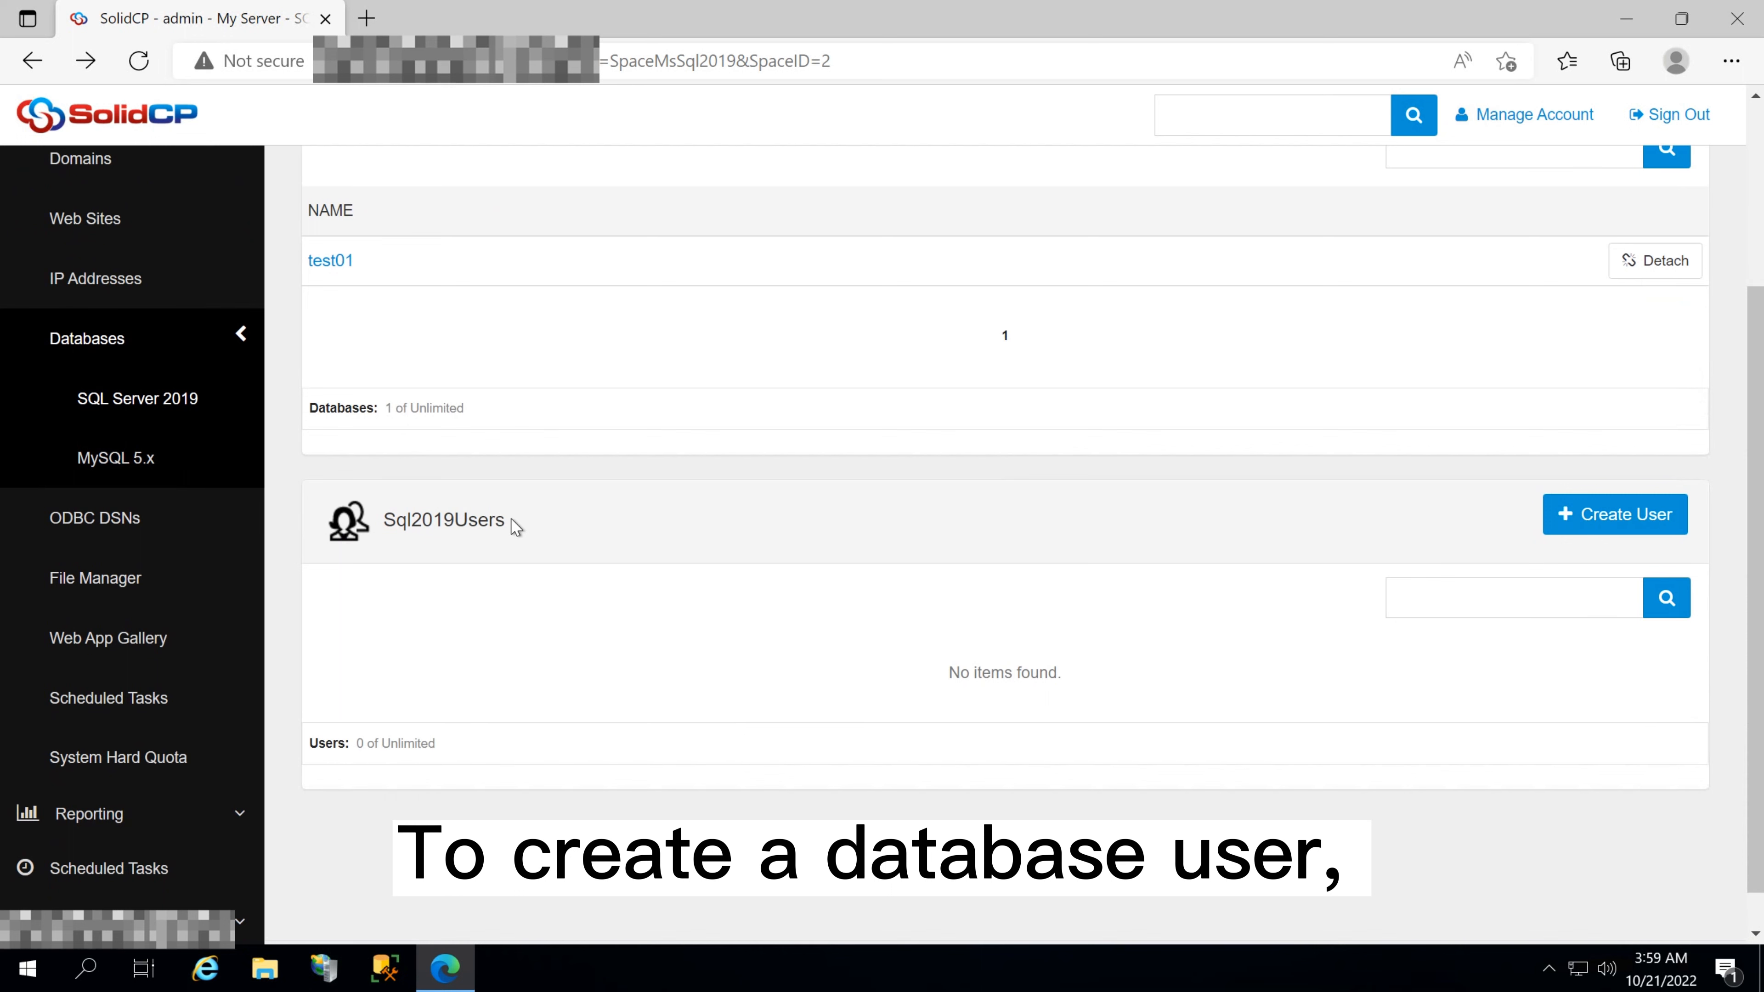
{"action": "left_click", "coordinate": [1614, 514]}
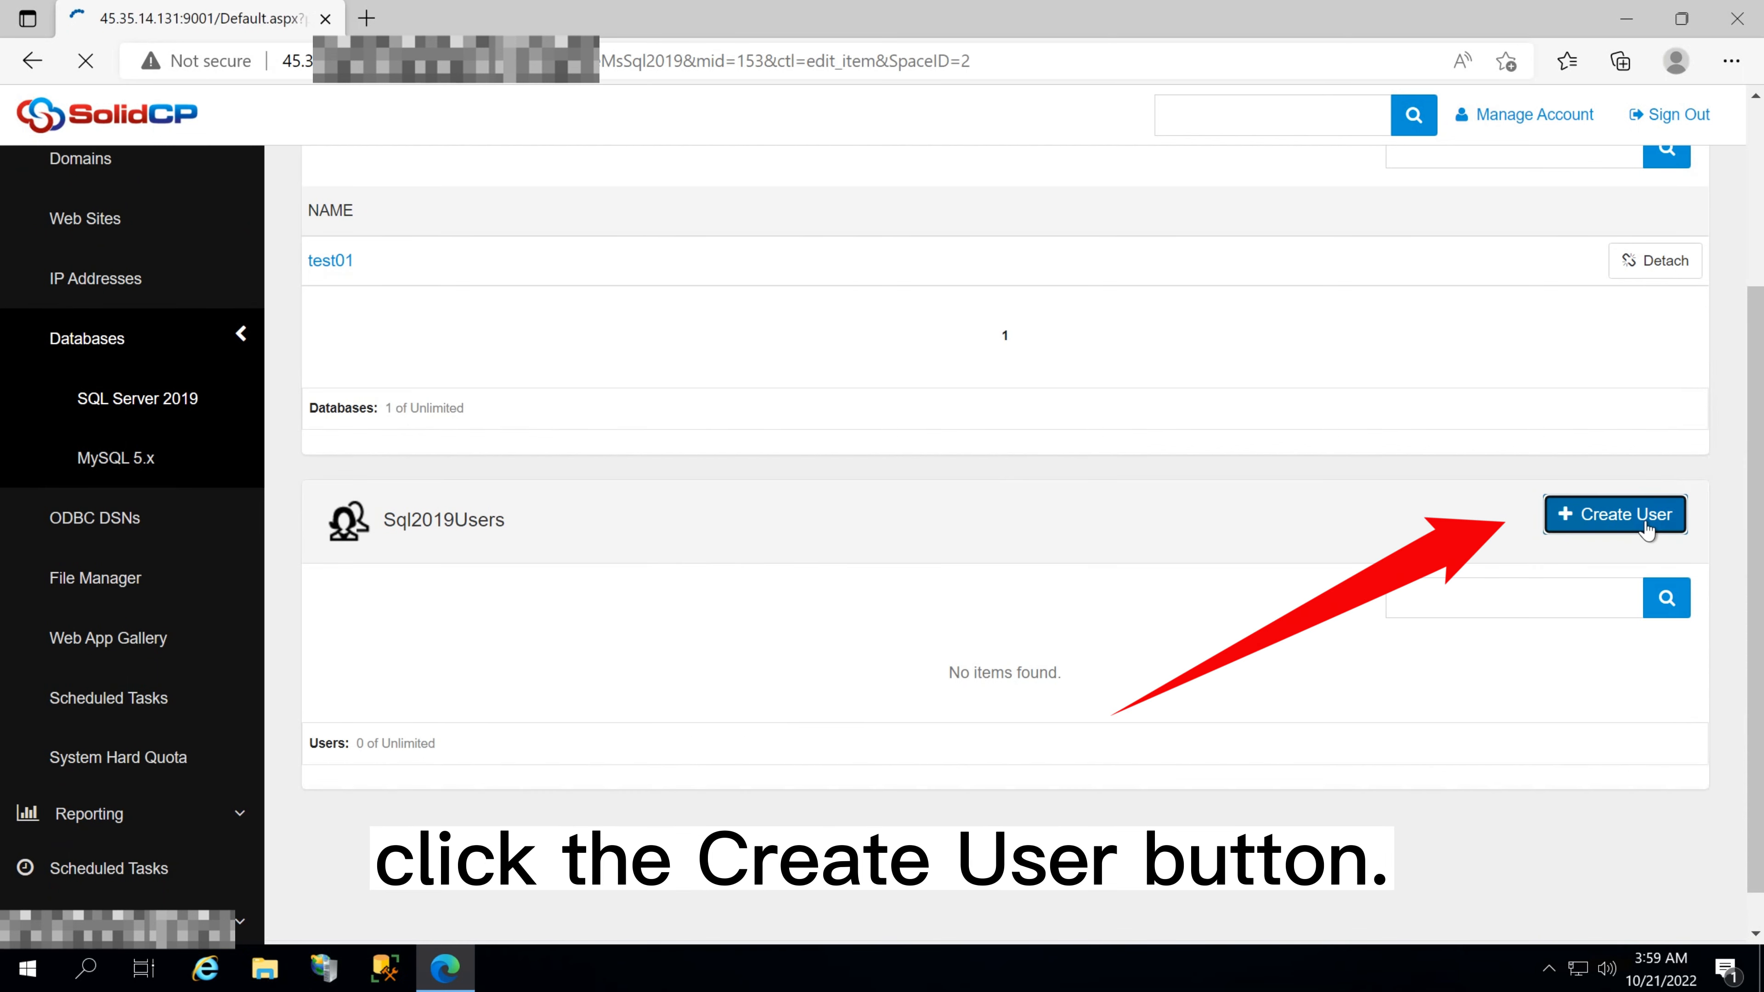
{"action": "left_click", "coordinate": [1613, 514]}
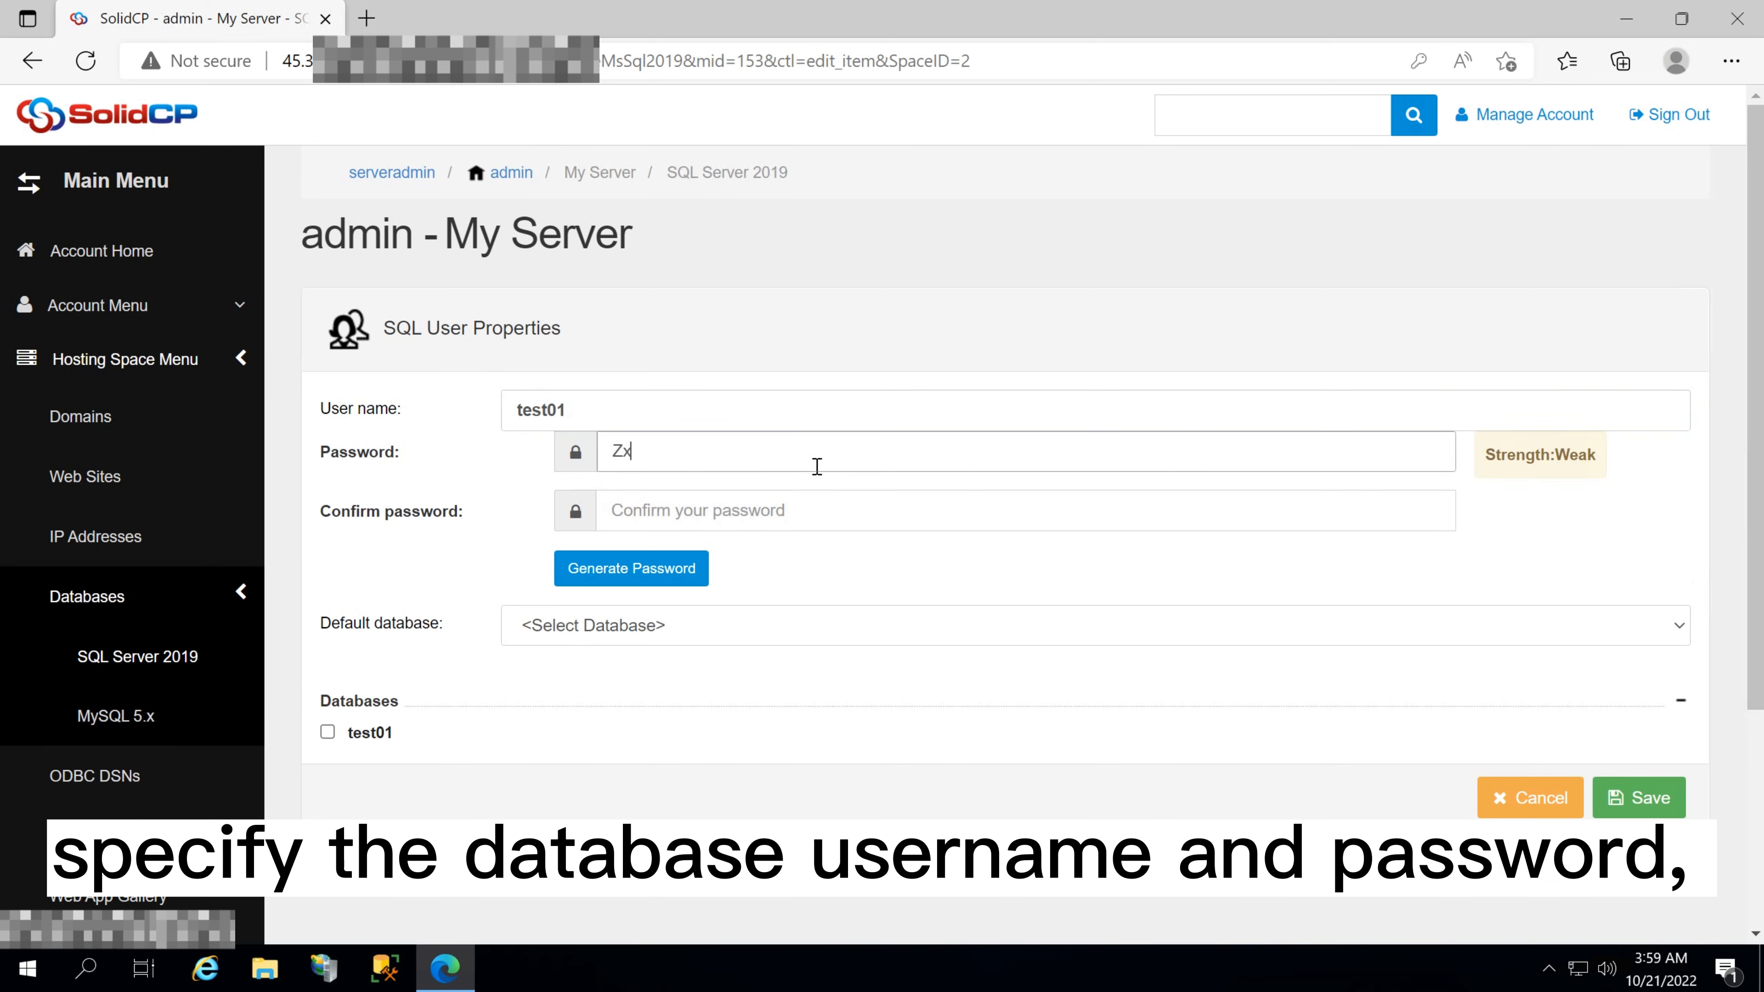
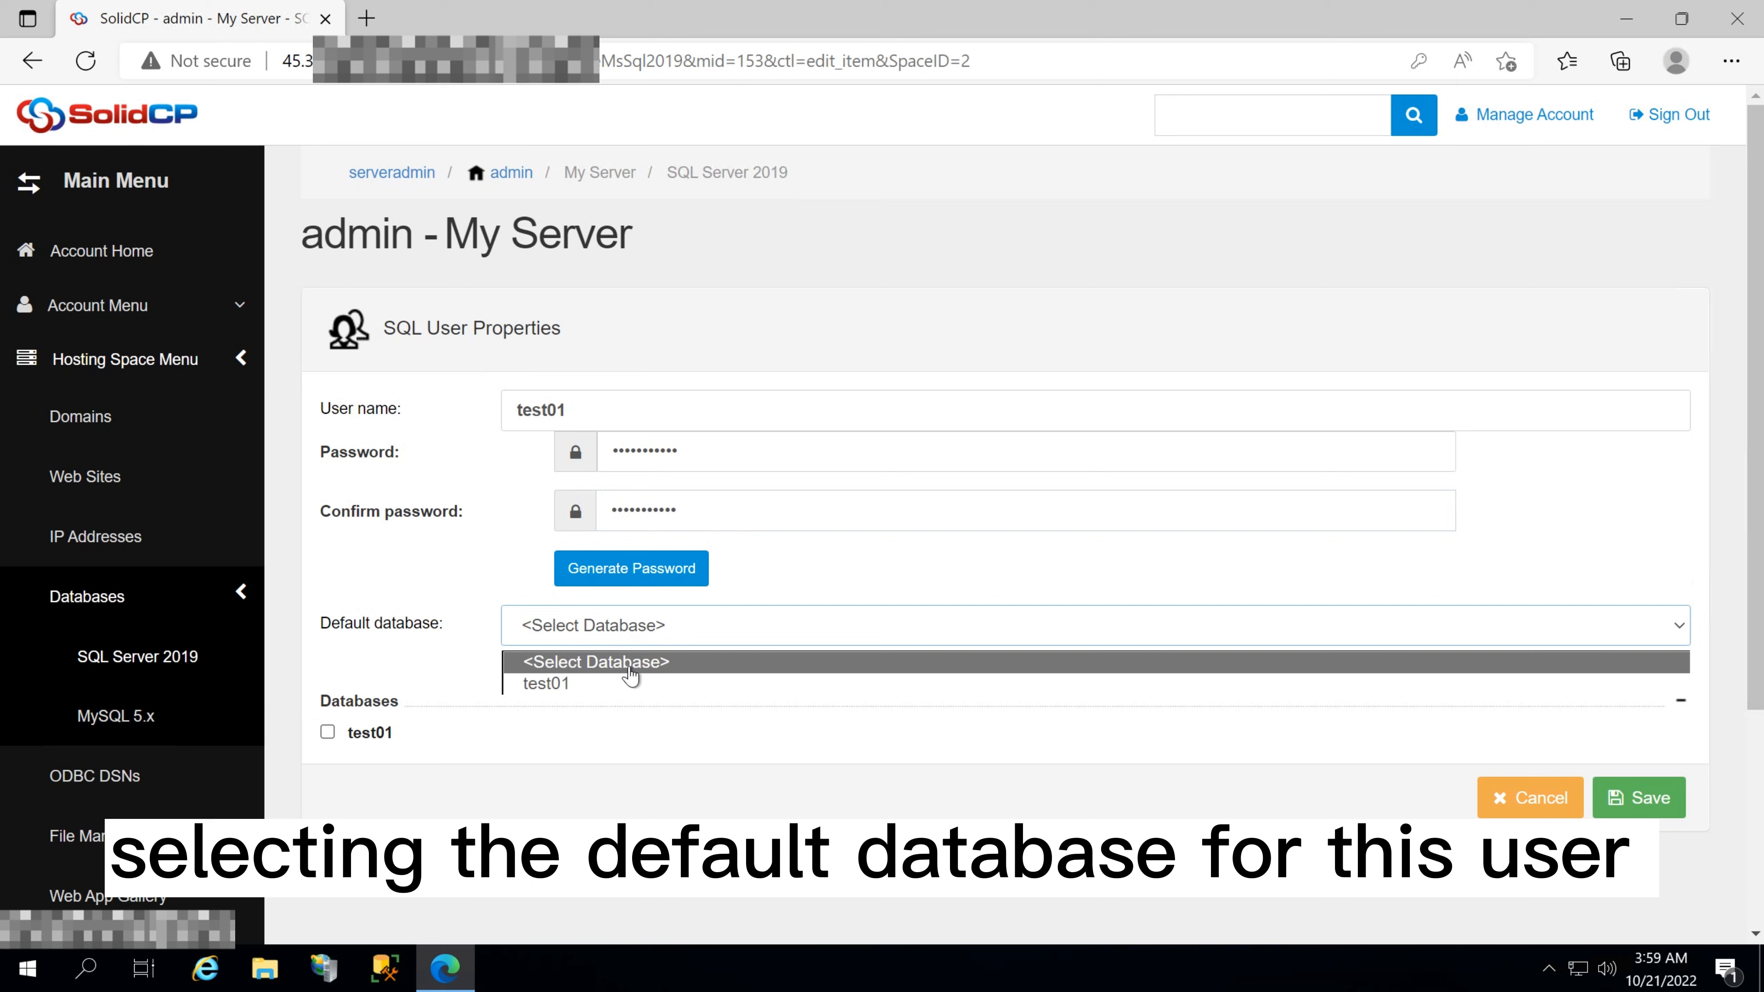
{"action": "mouse_move", "coordinate": [546, 683]}
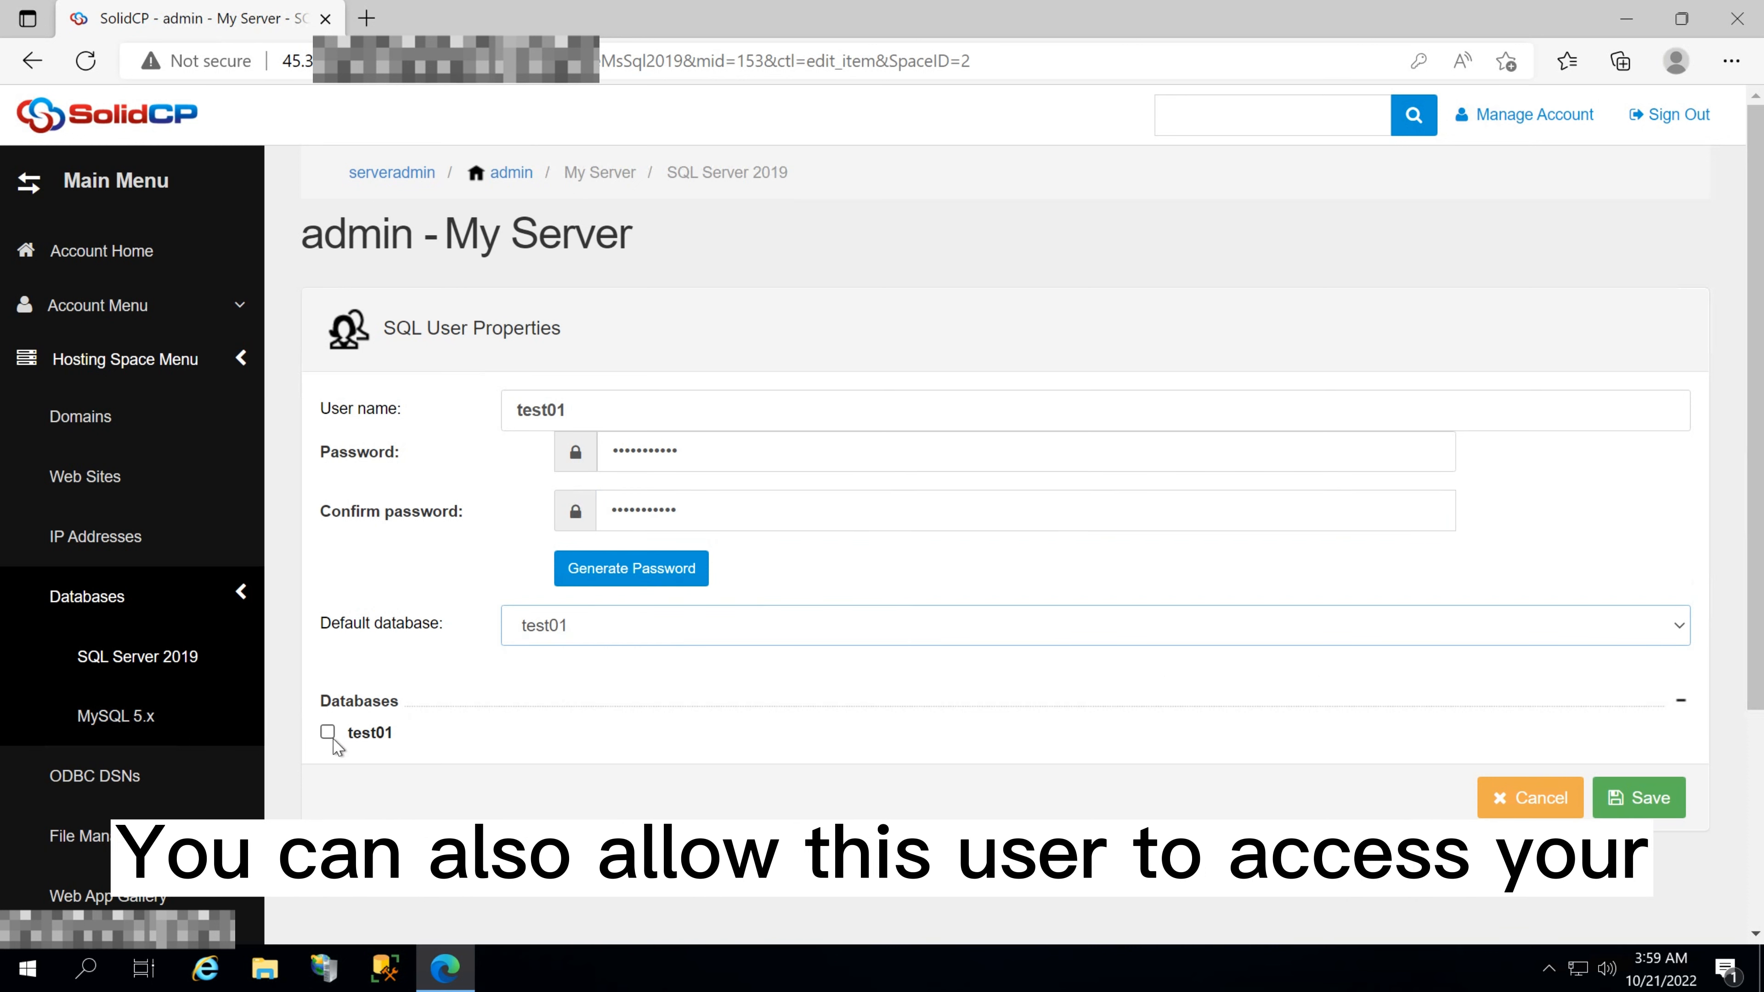
{"action": "left_click", "coordinate": [327, 732]}
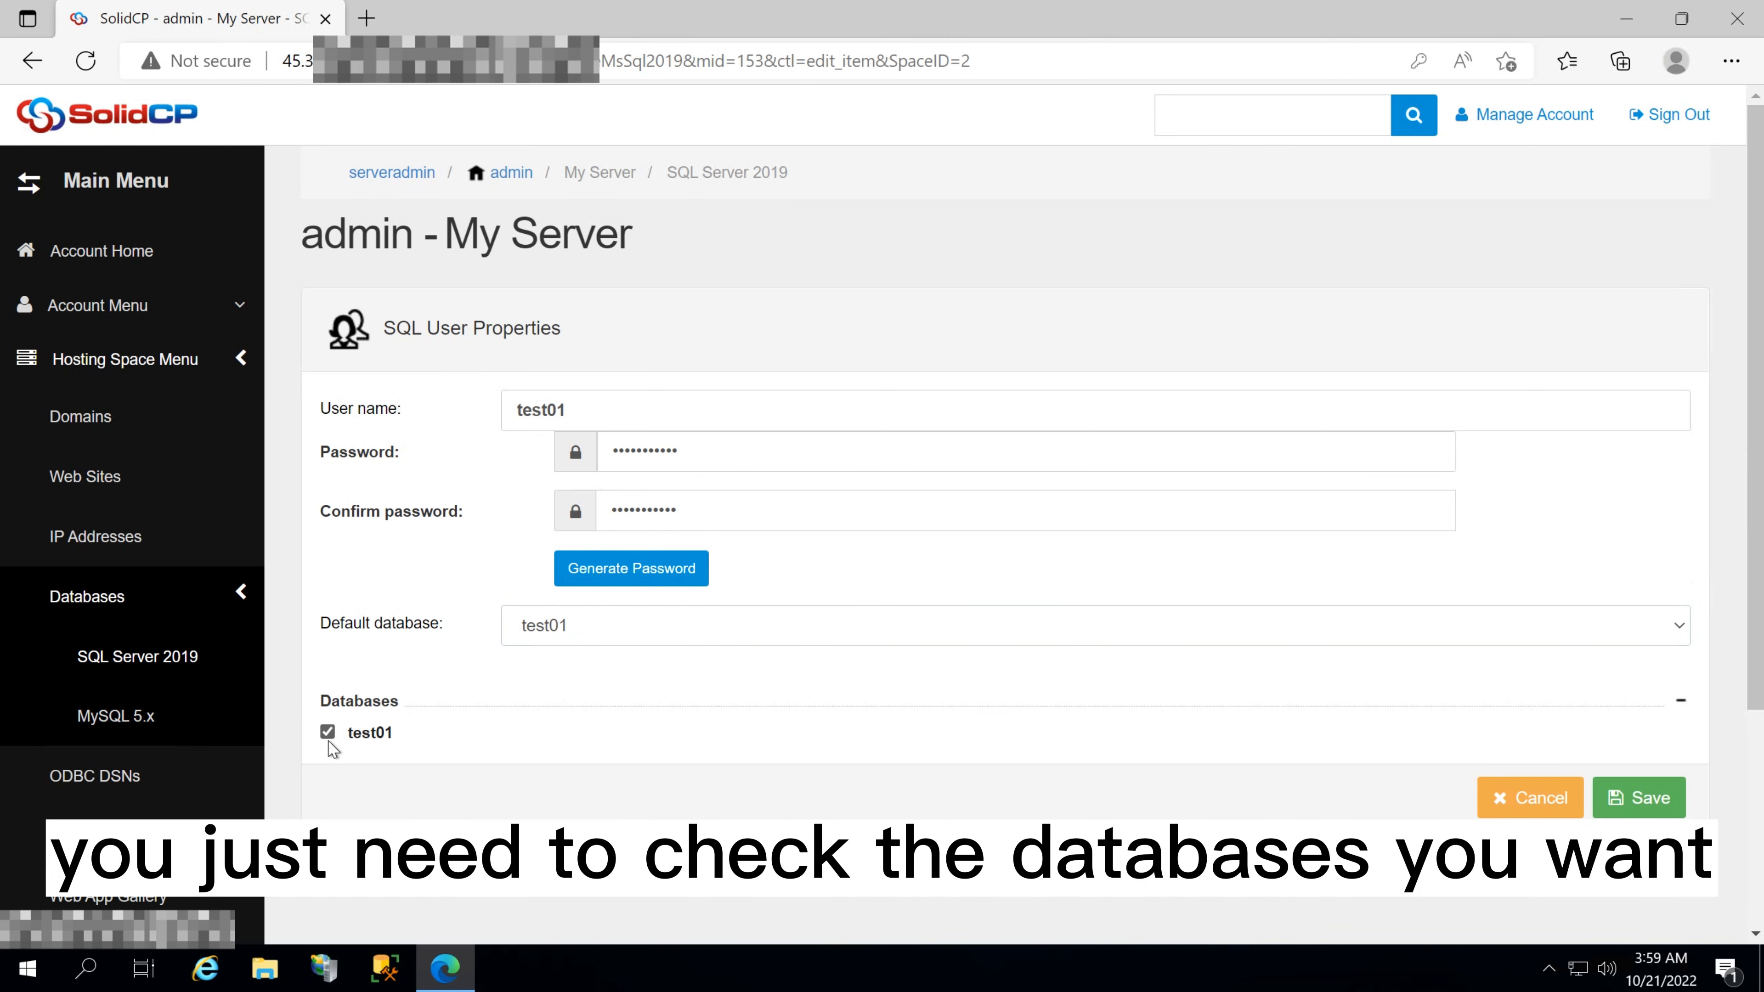
{"action": "left_click", "coordinate": [327, 732]}
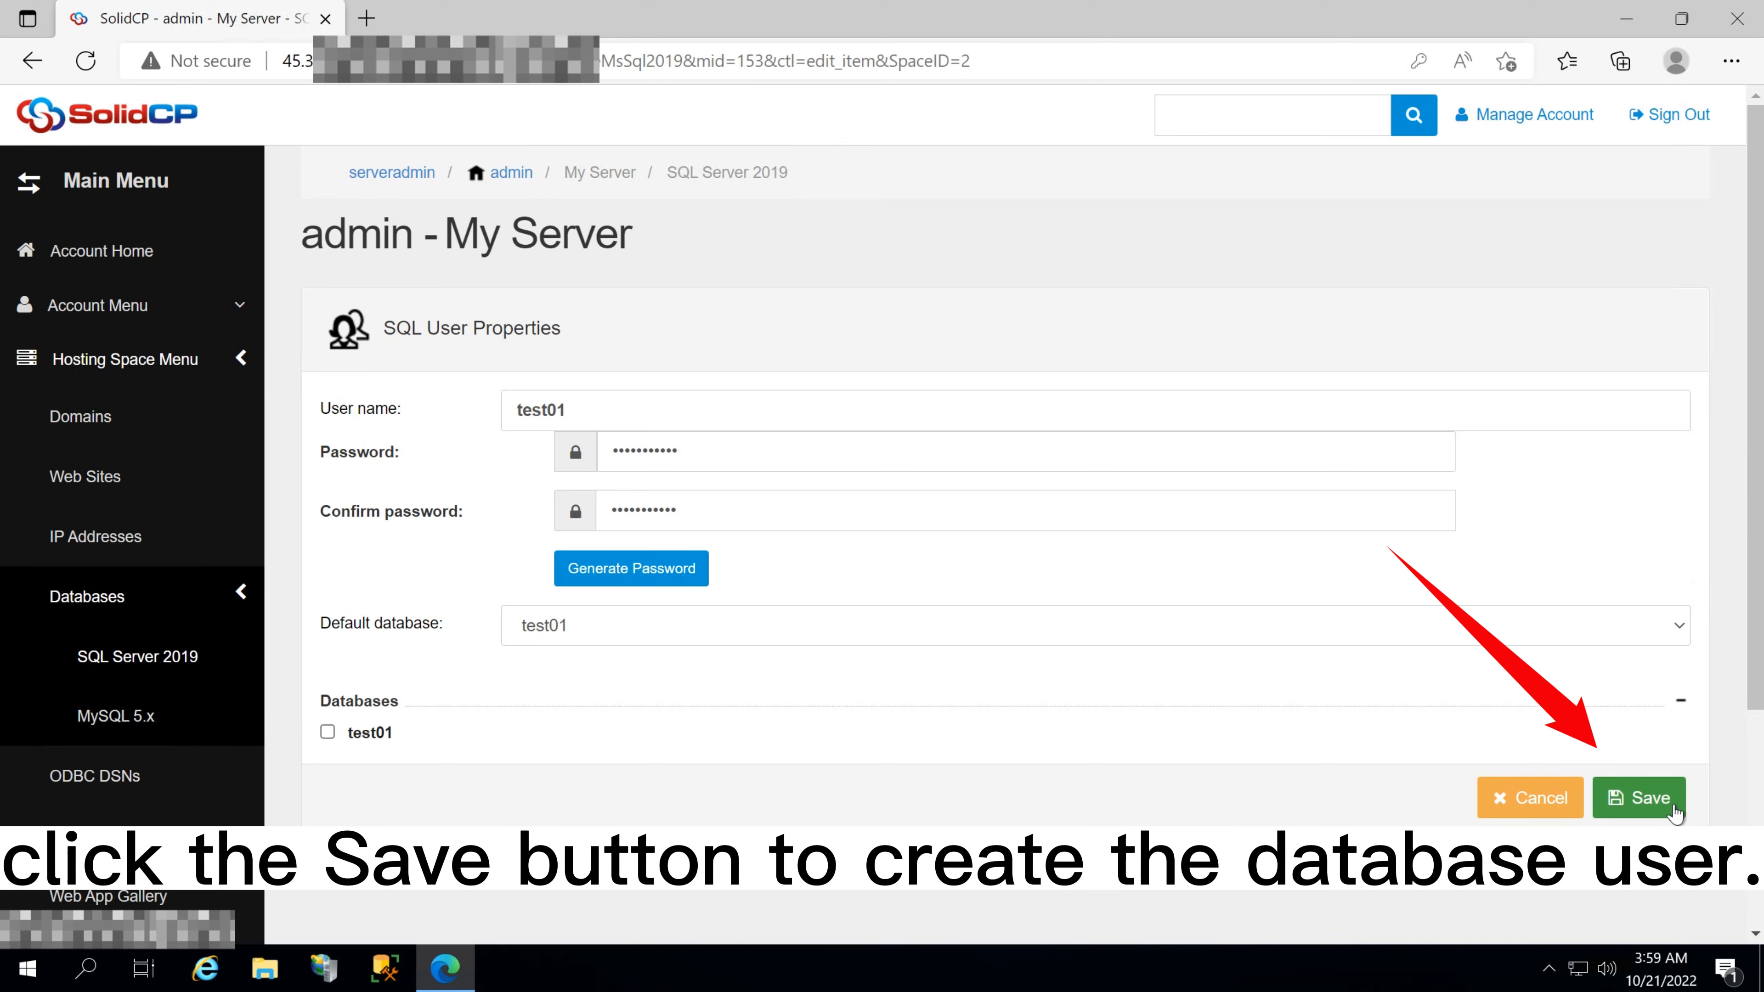
{"action": "left_click", "coordinate": [1638, 797]}
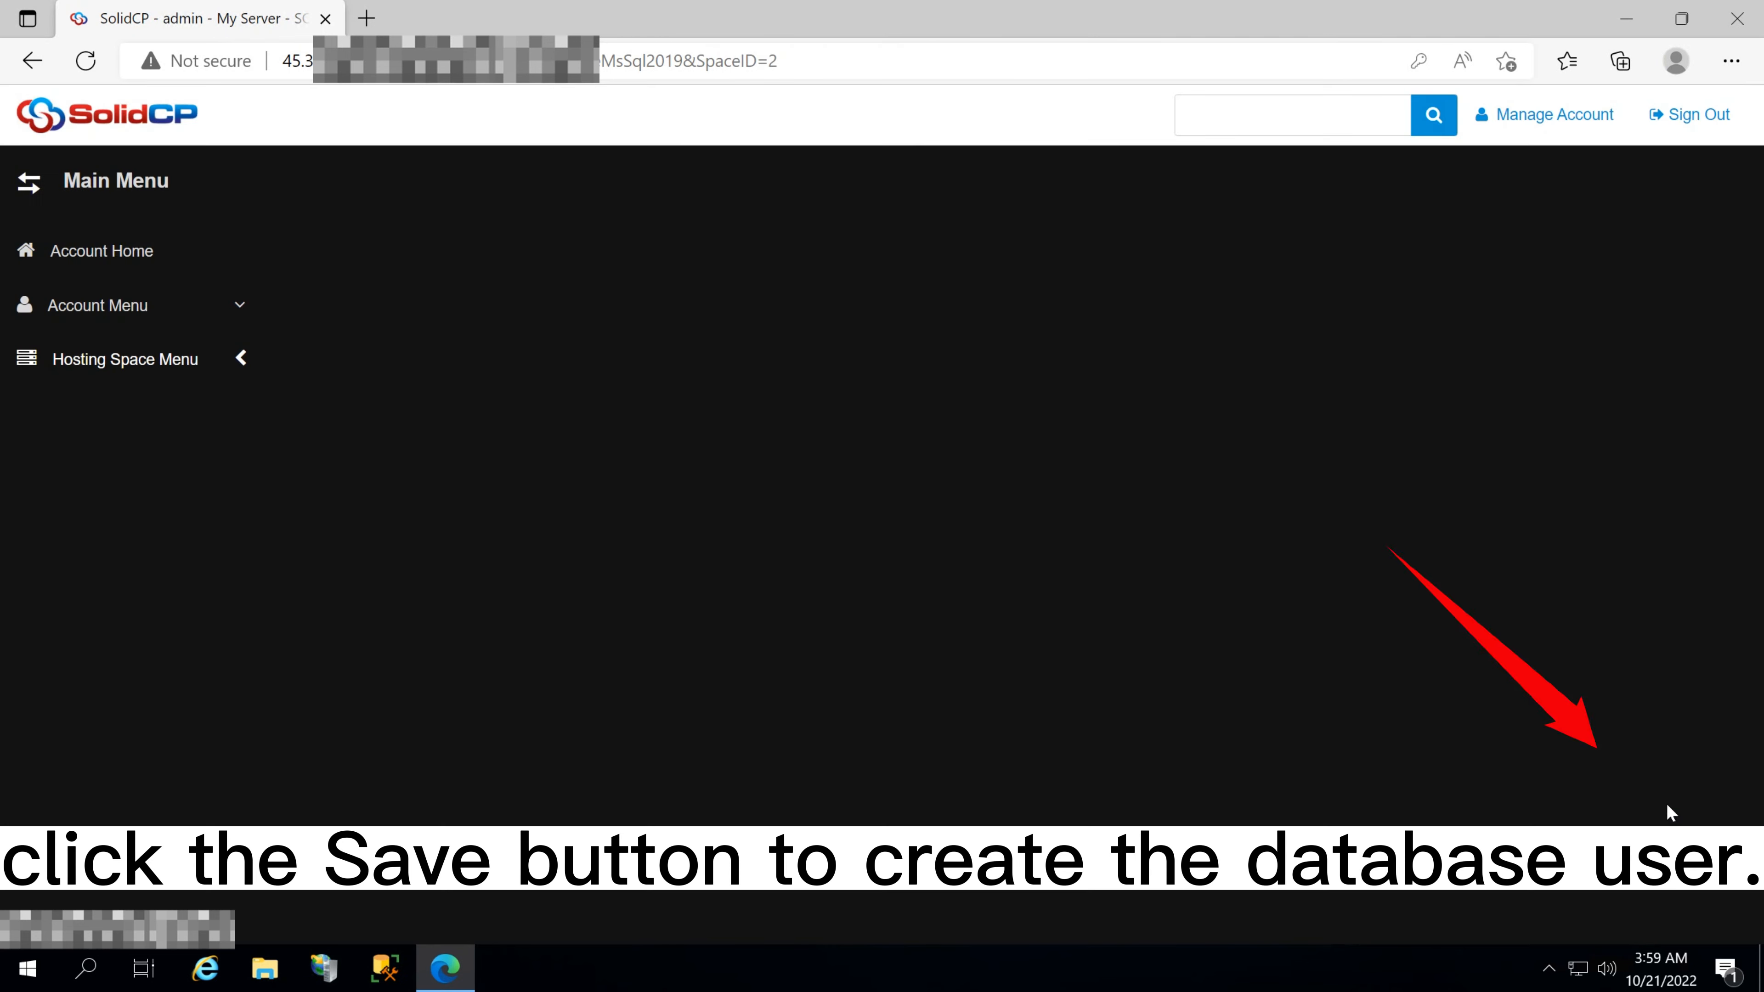